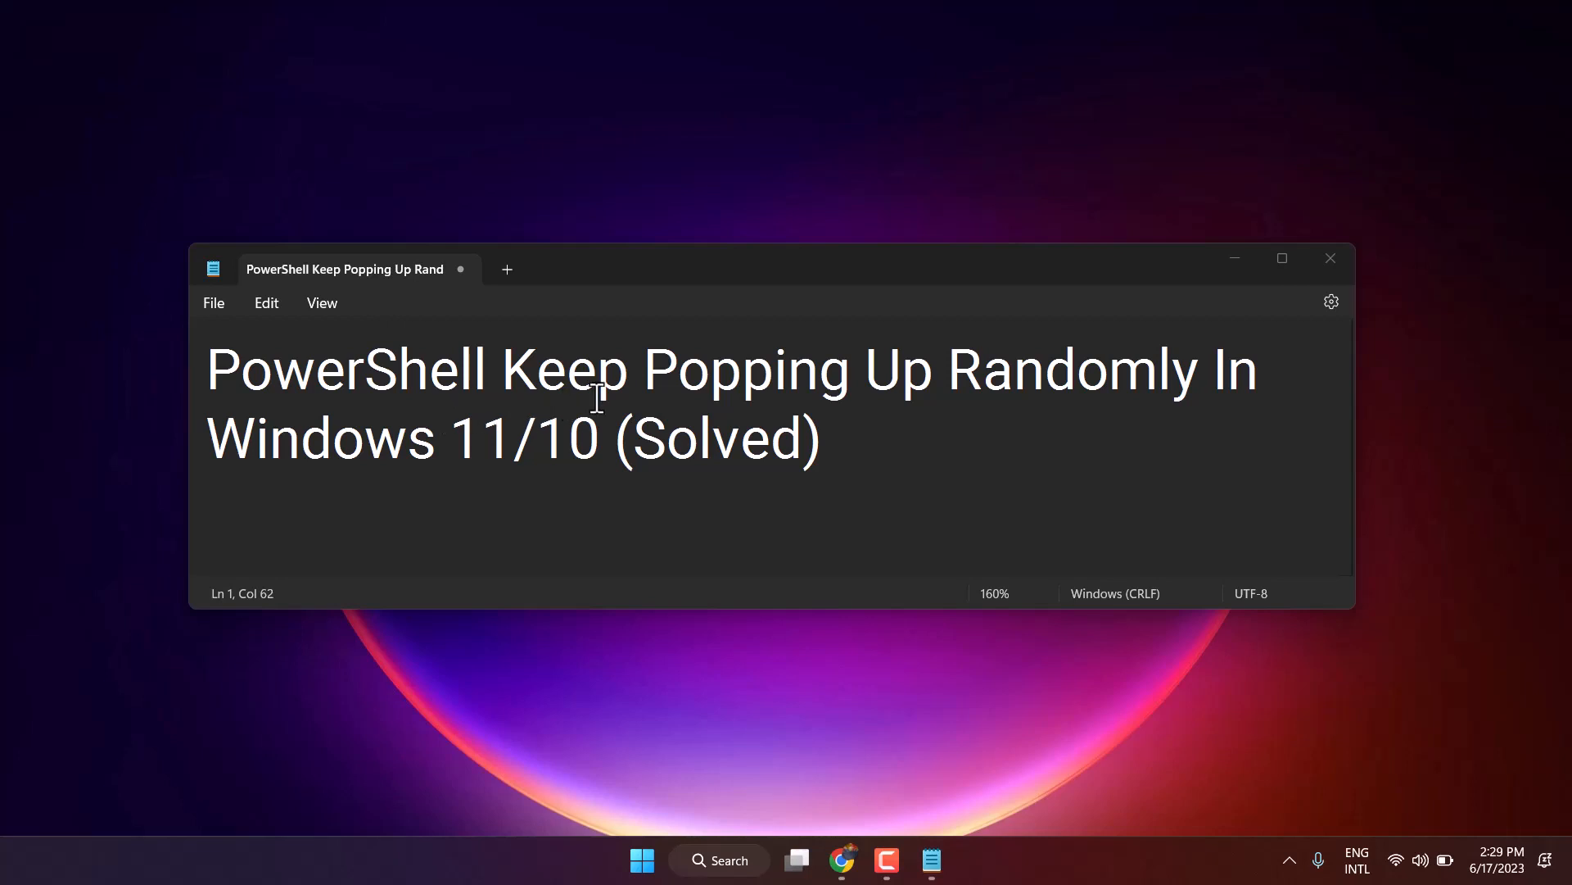
pyautogui.moveTo(1038, 442)
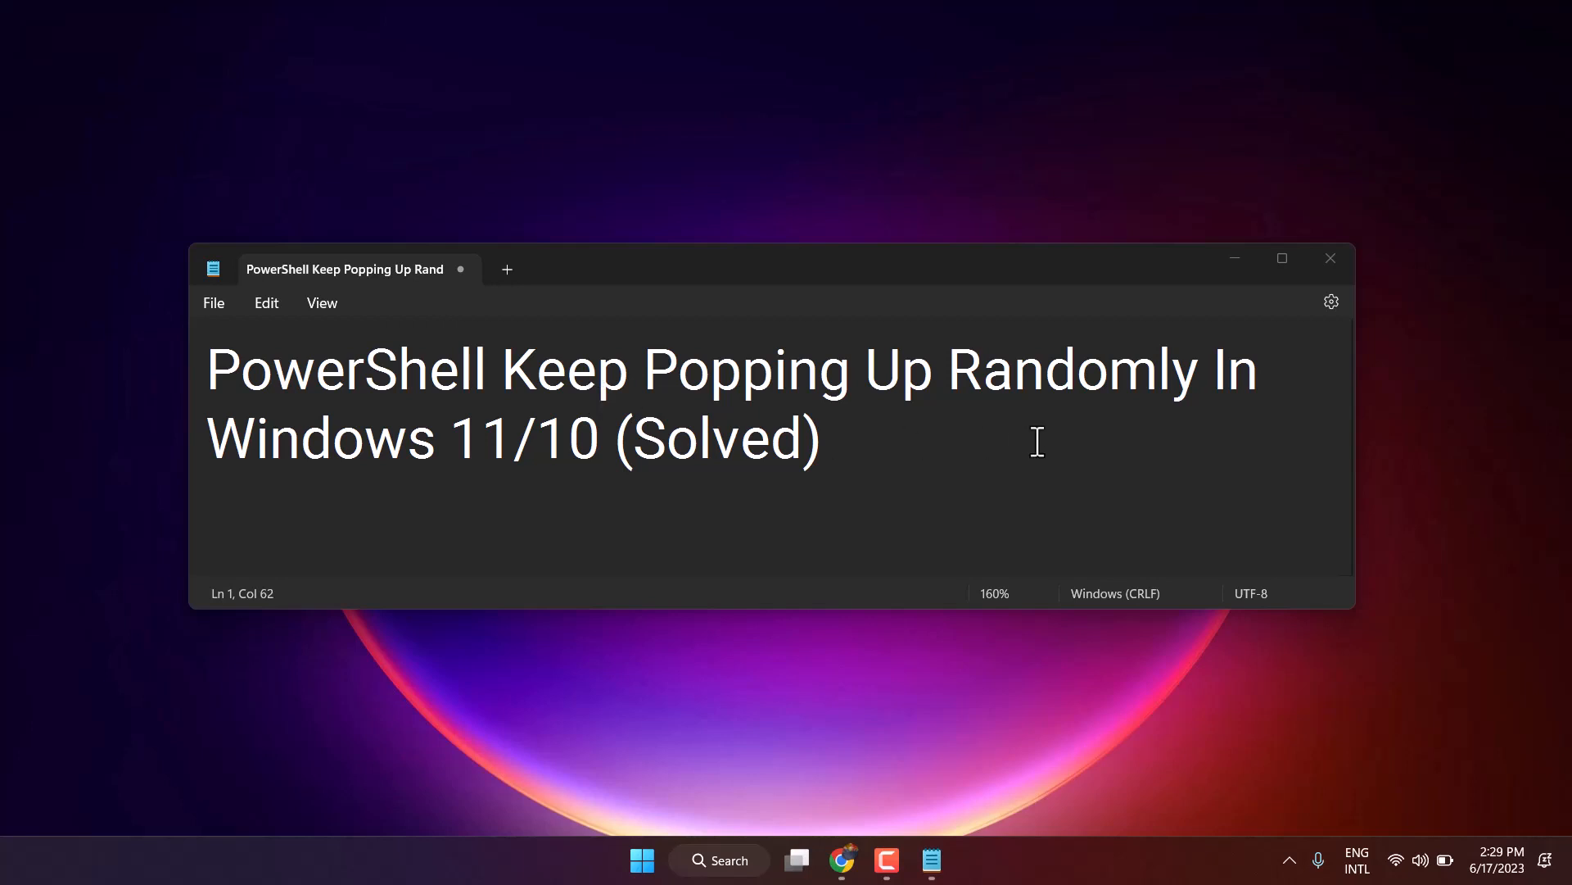
pyautogui.moveTo(444, 496)
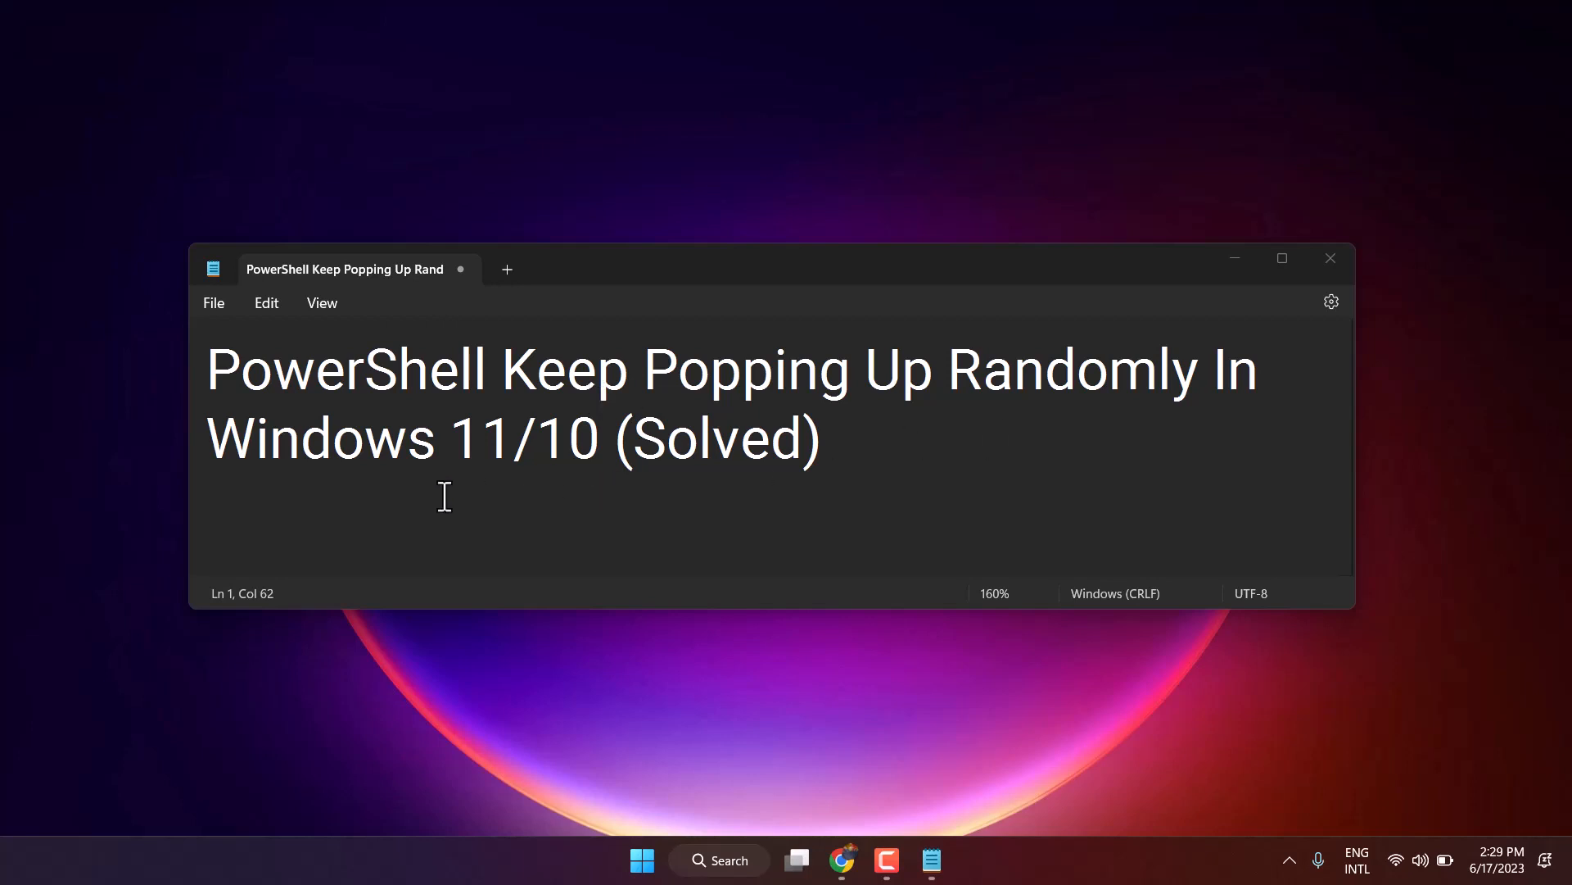
pyautogui.moveTo(1234, 258)
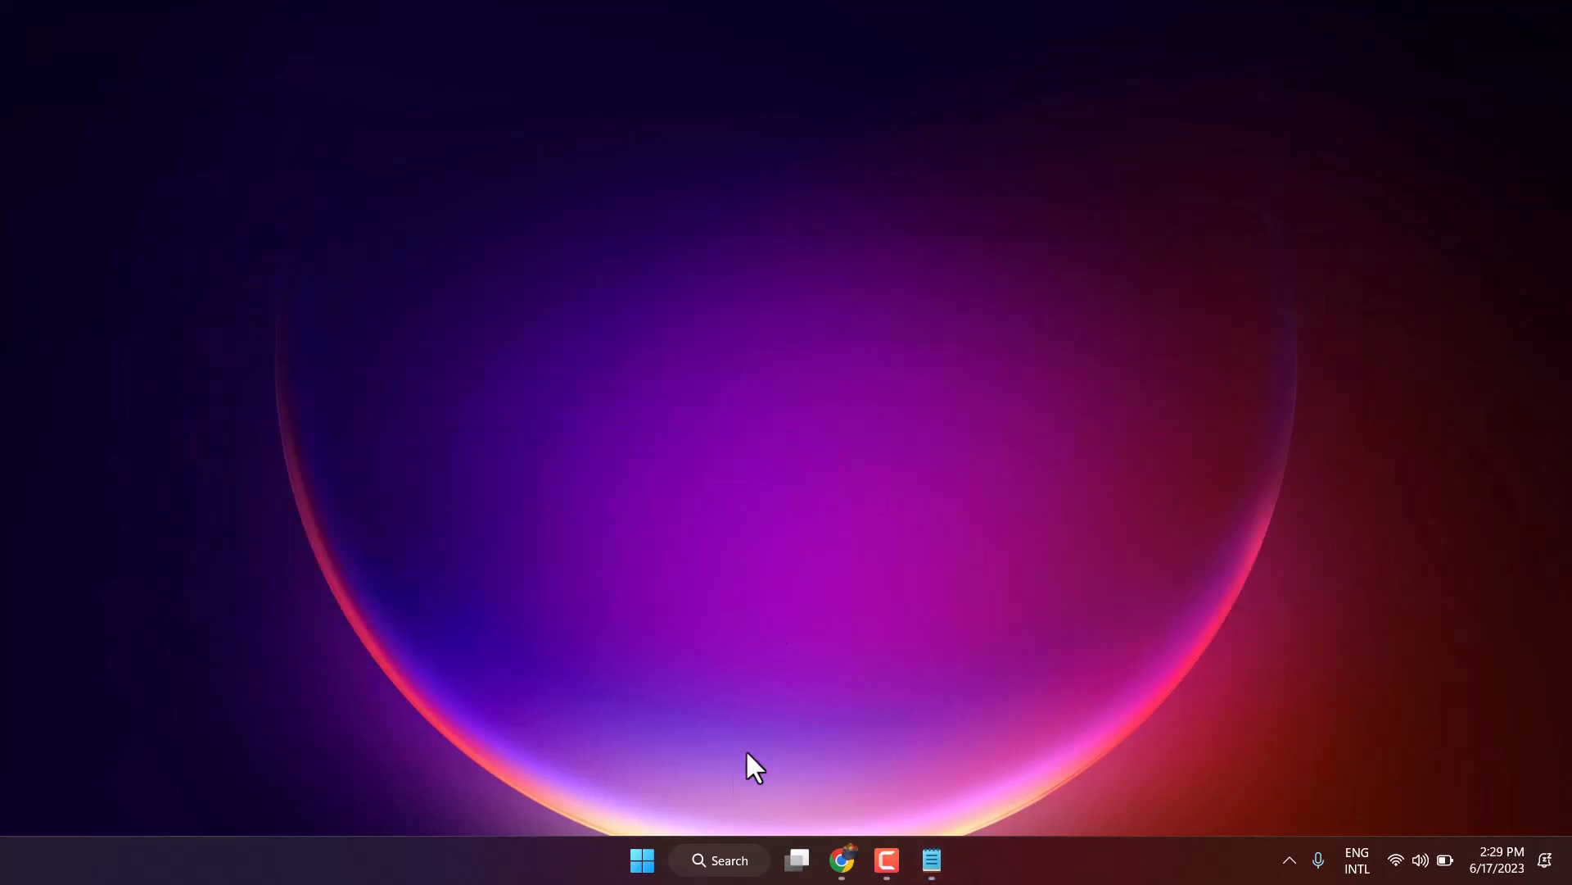
pyautogui.moveTo(642, 861)
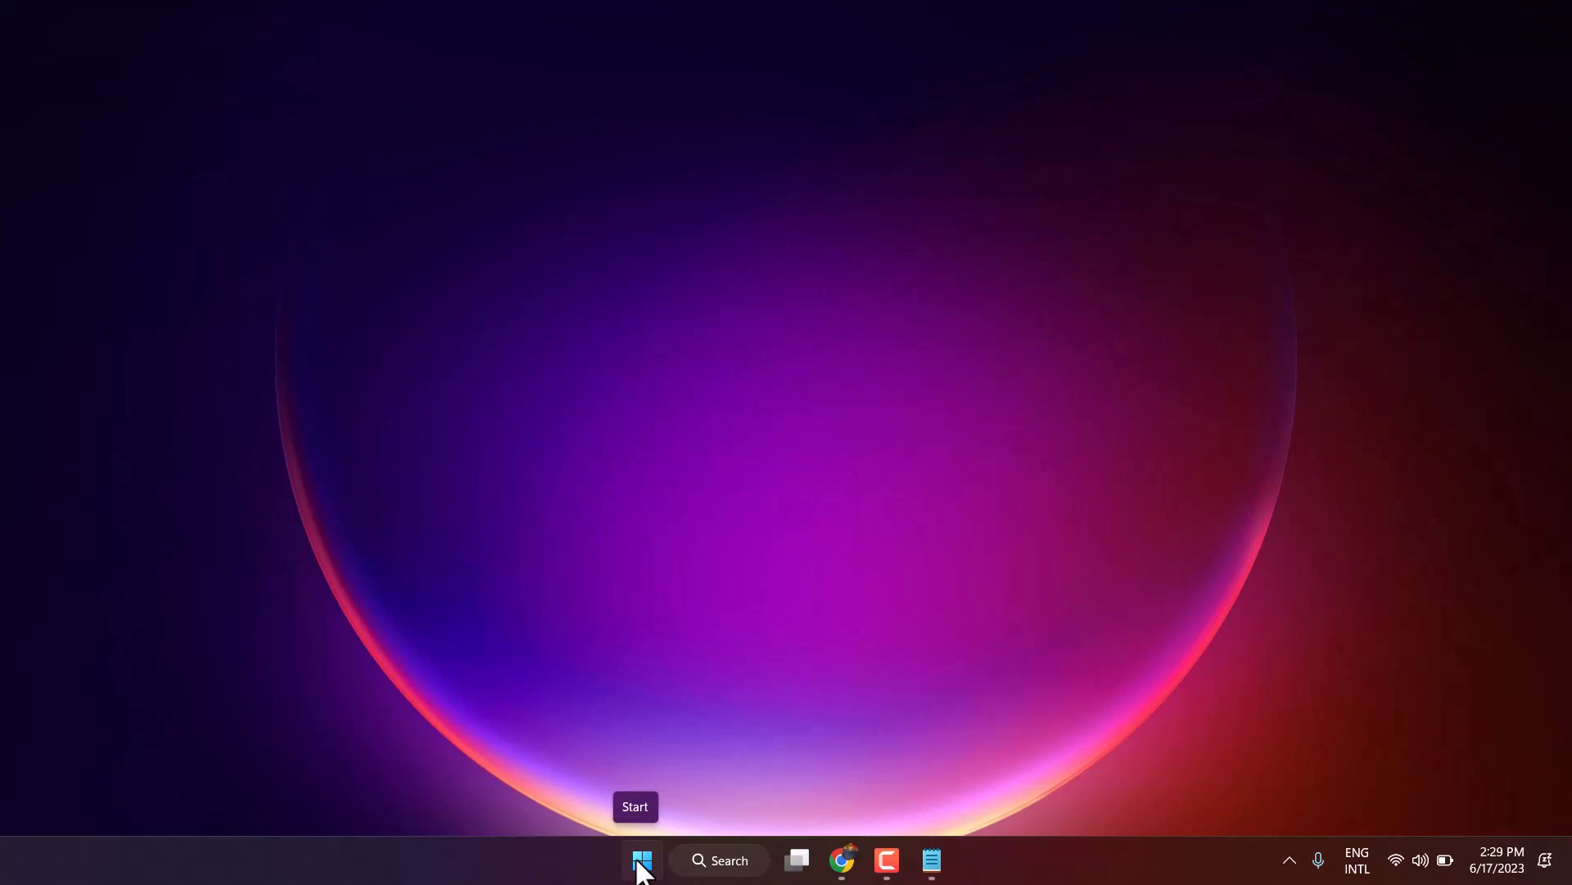
# Open the Start button's Quick Link menu listing Run, Task Manager and Terminal
pyautogui.rightClick(640, 861)
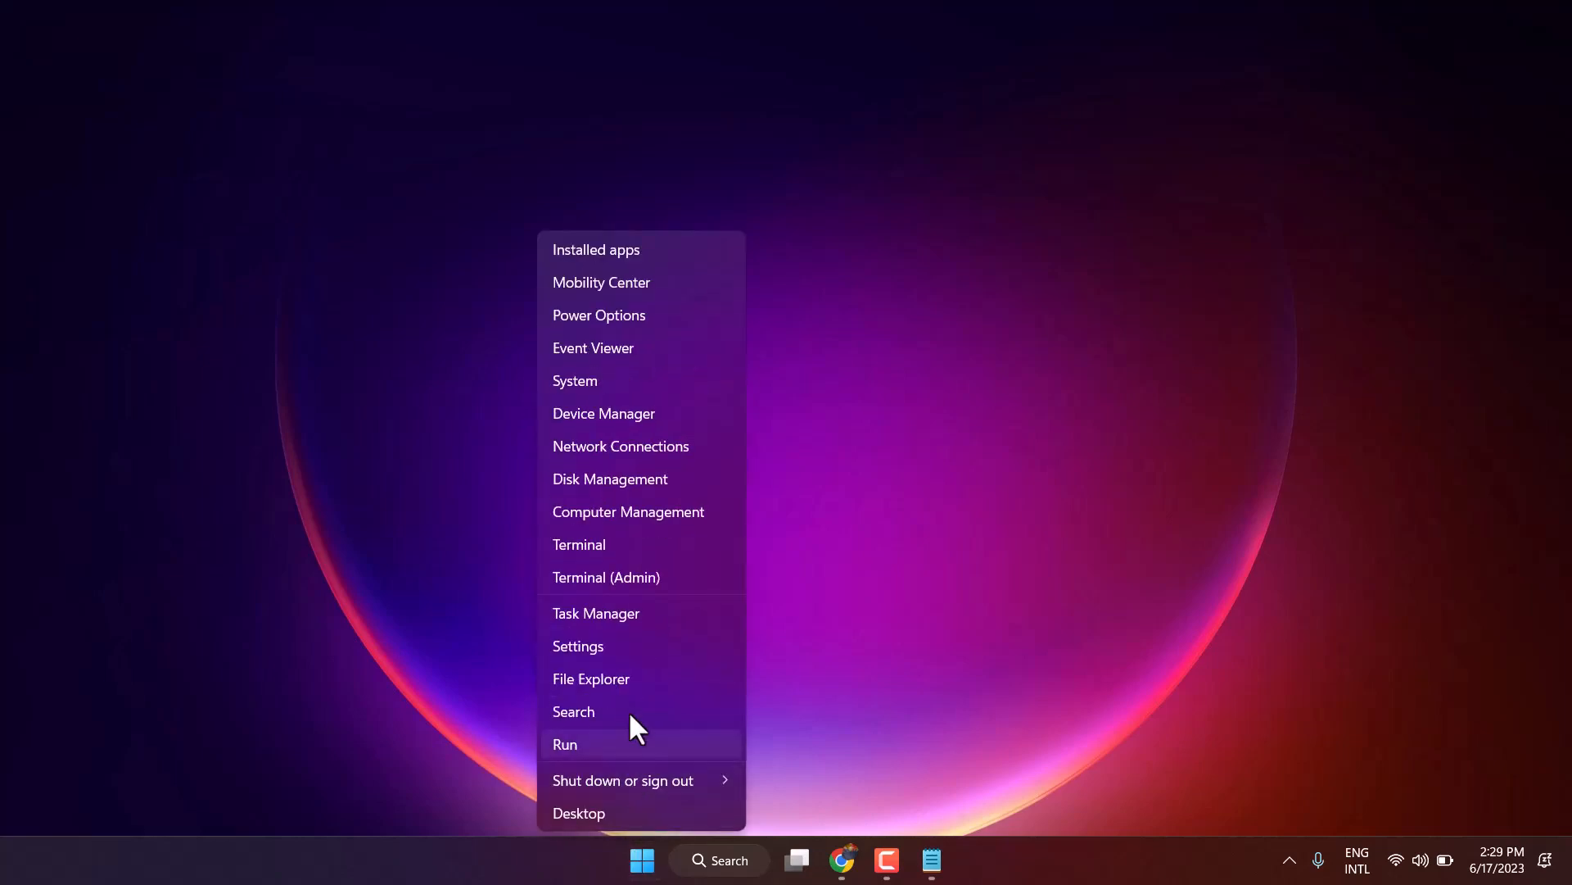
pyautogui.moveTo(641, 859)
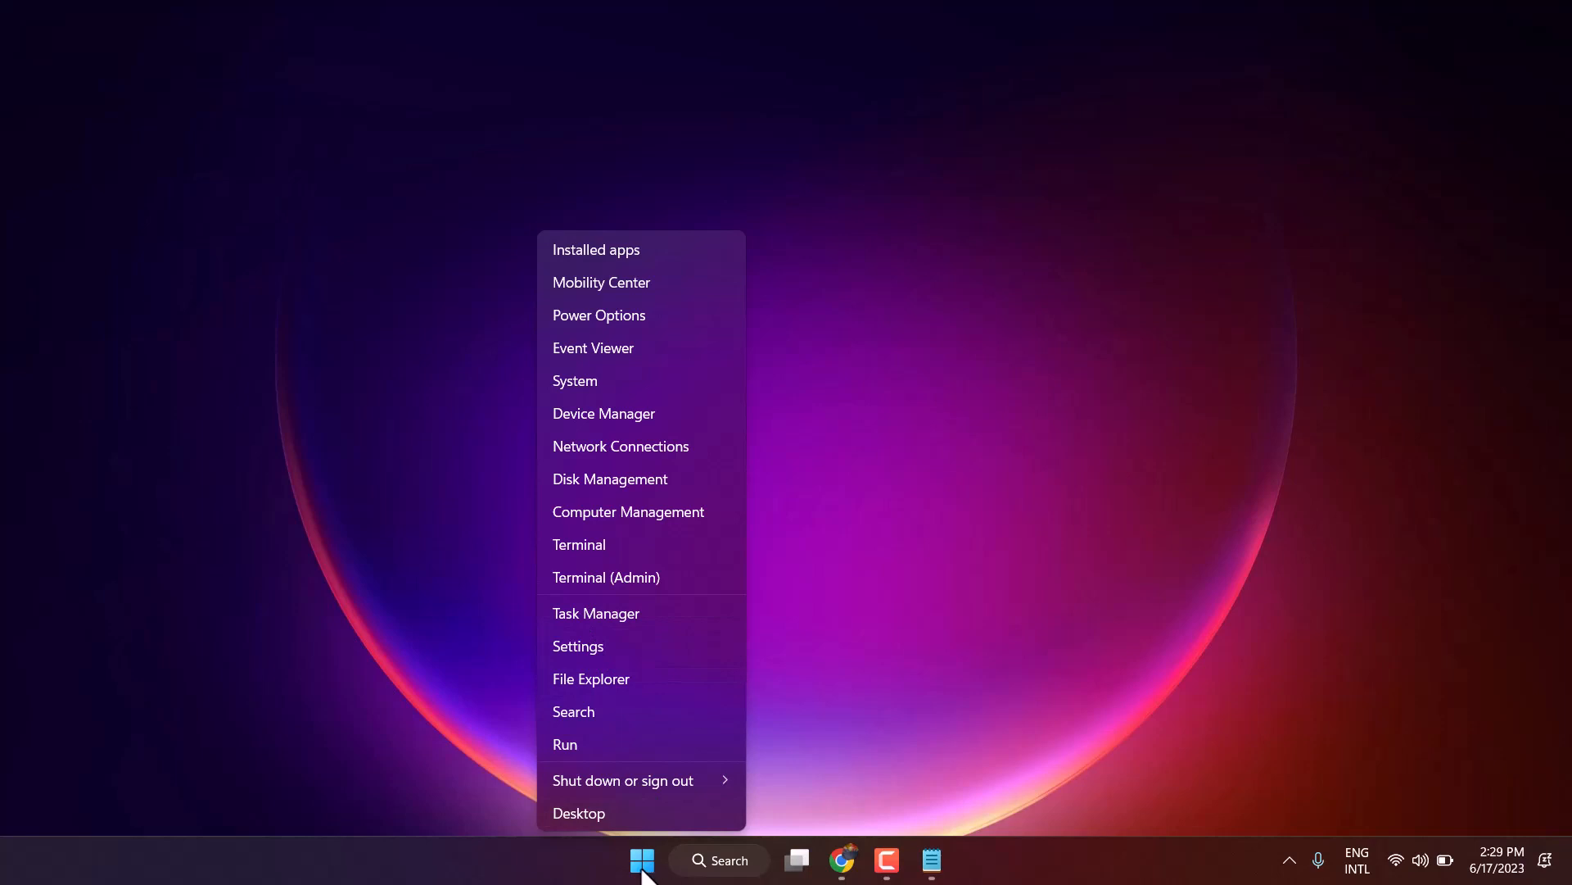
pyautogui.moveTo(621, 613)
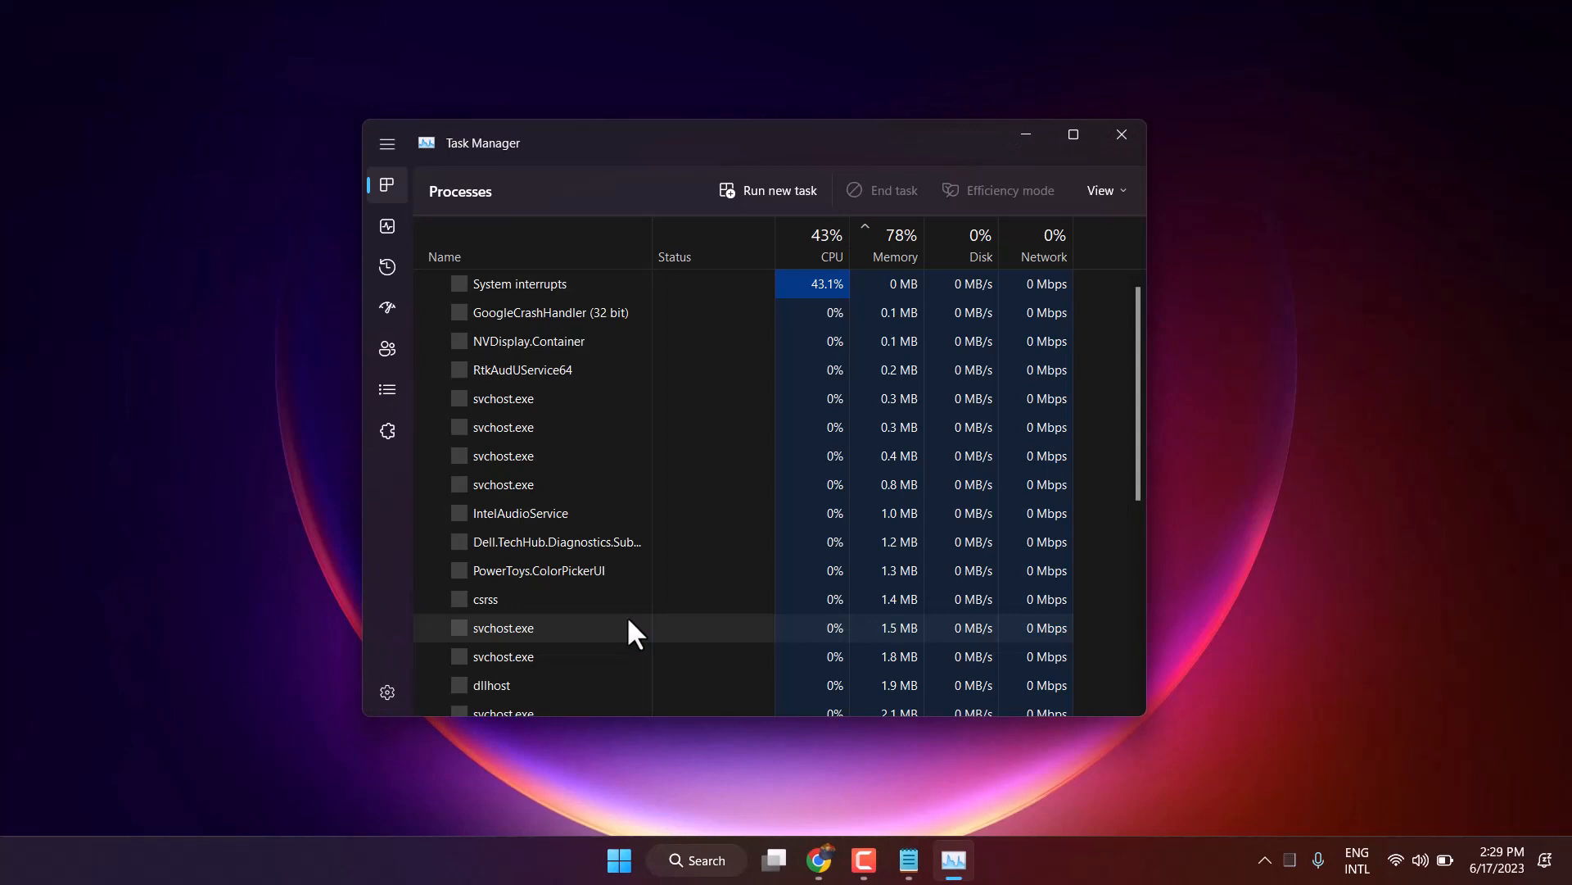
pyautogui.moveTo(751, 520)
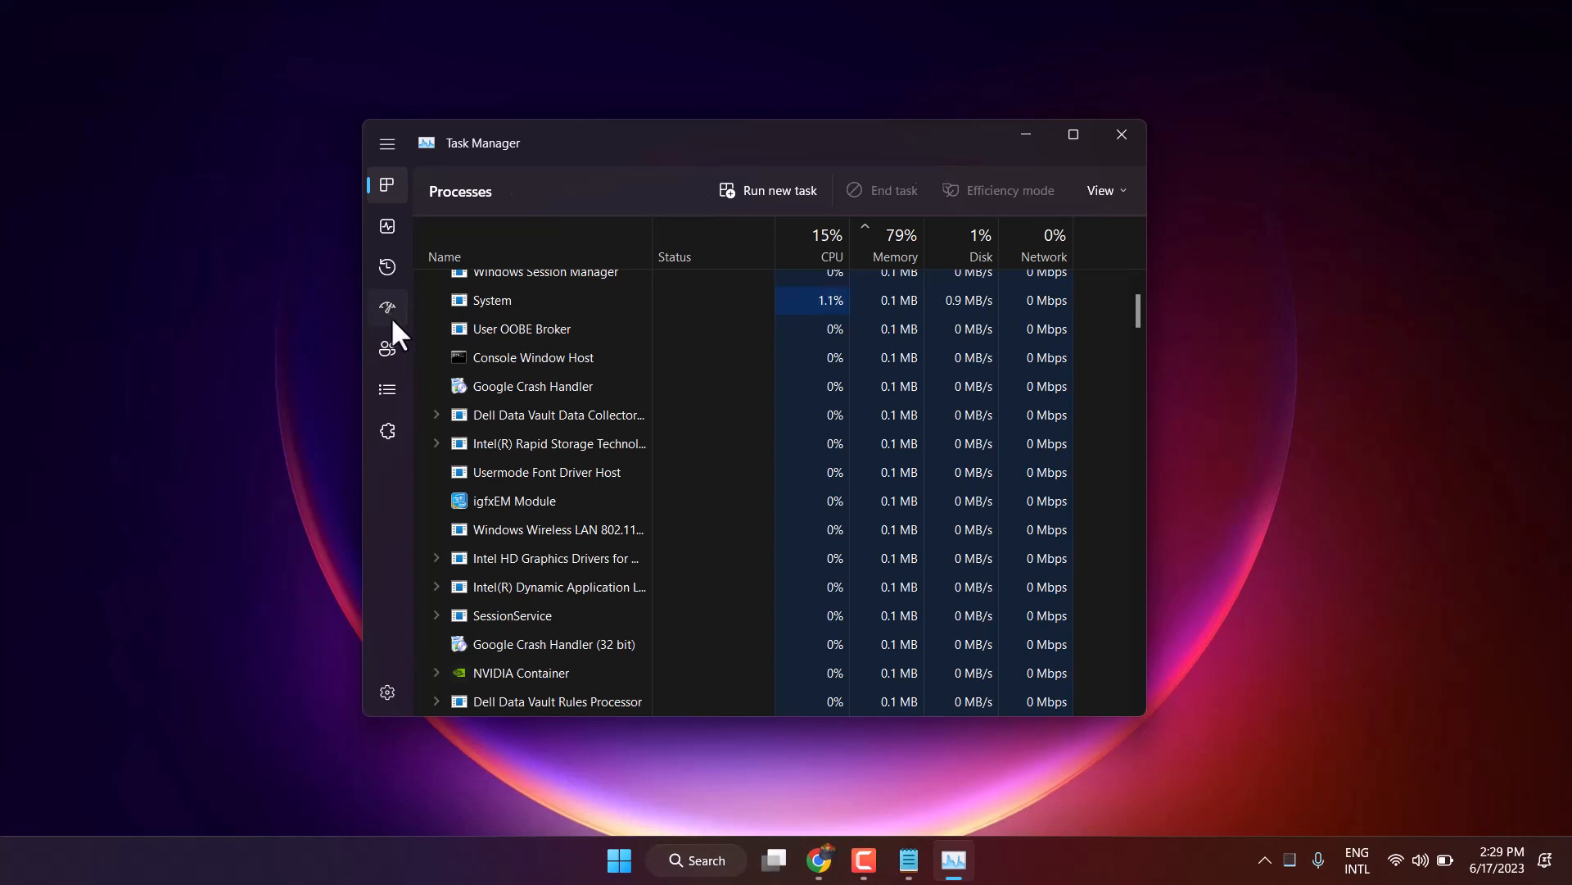
# Show Startup apps and view, then dismiss, the Terminal entry's context menu
pyautogui.click(387, 308)
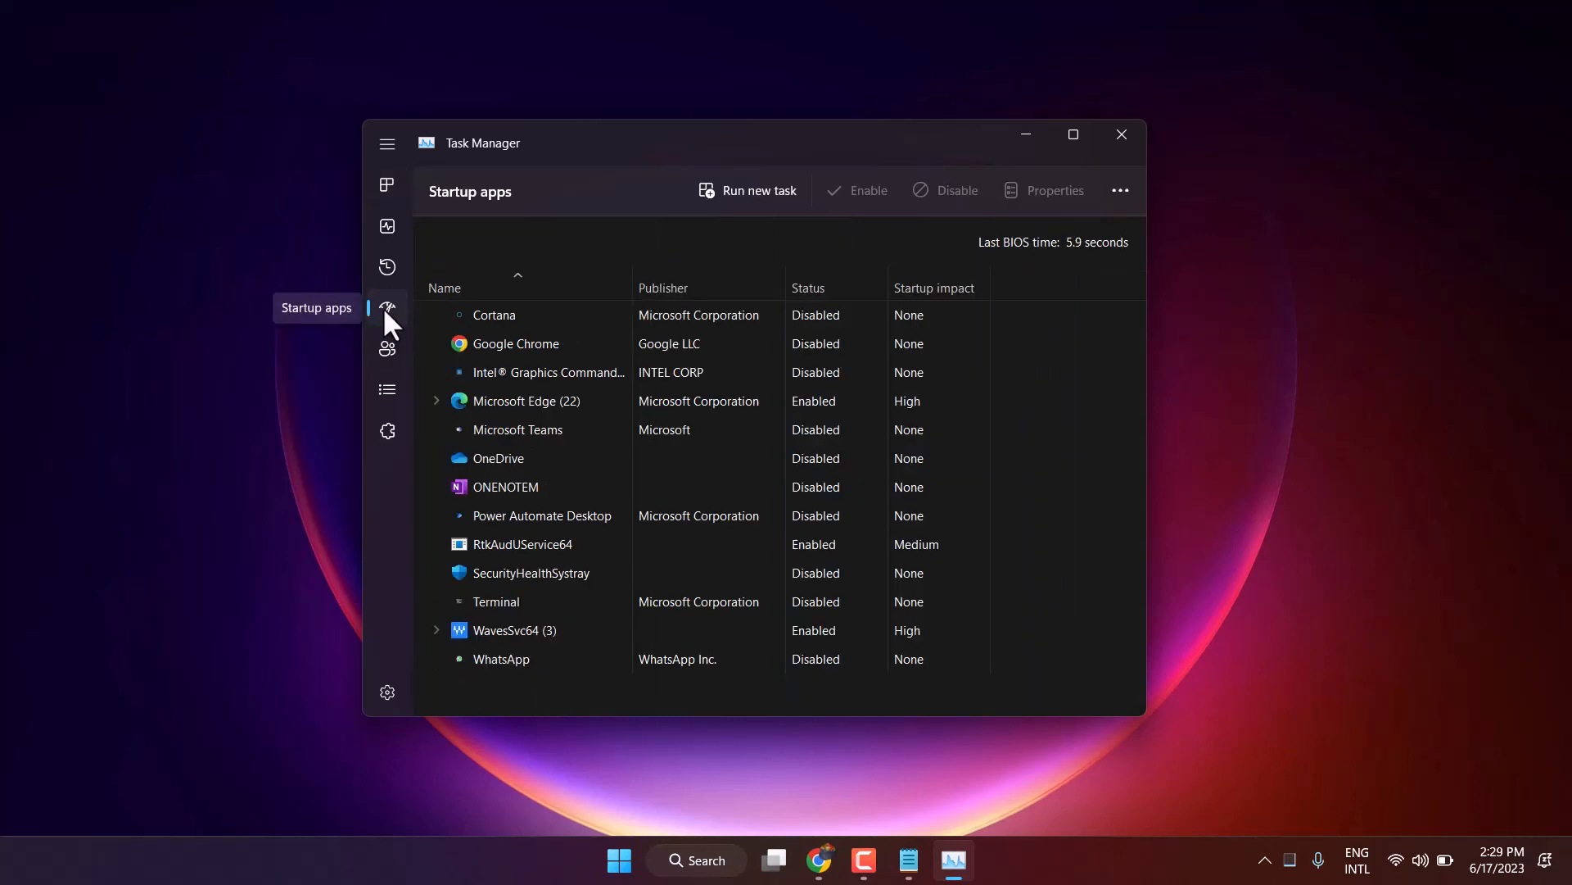
pyautogui.moveTo(527, 597)
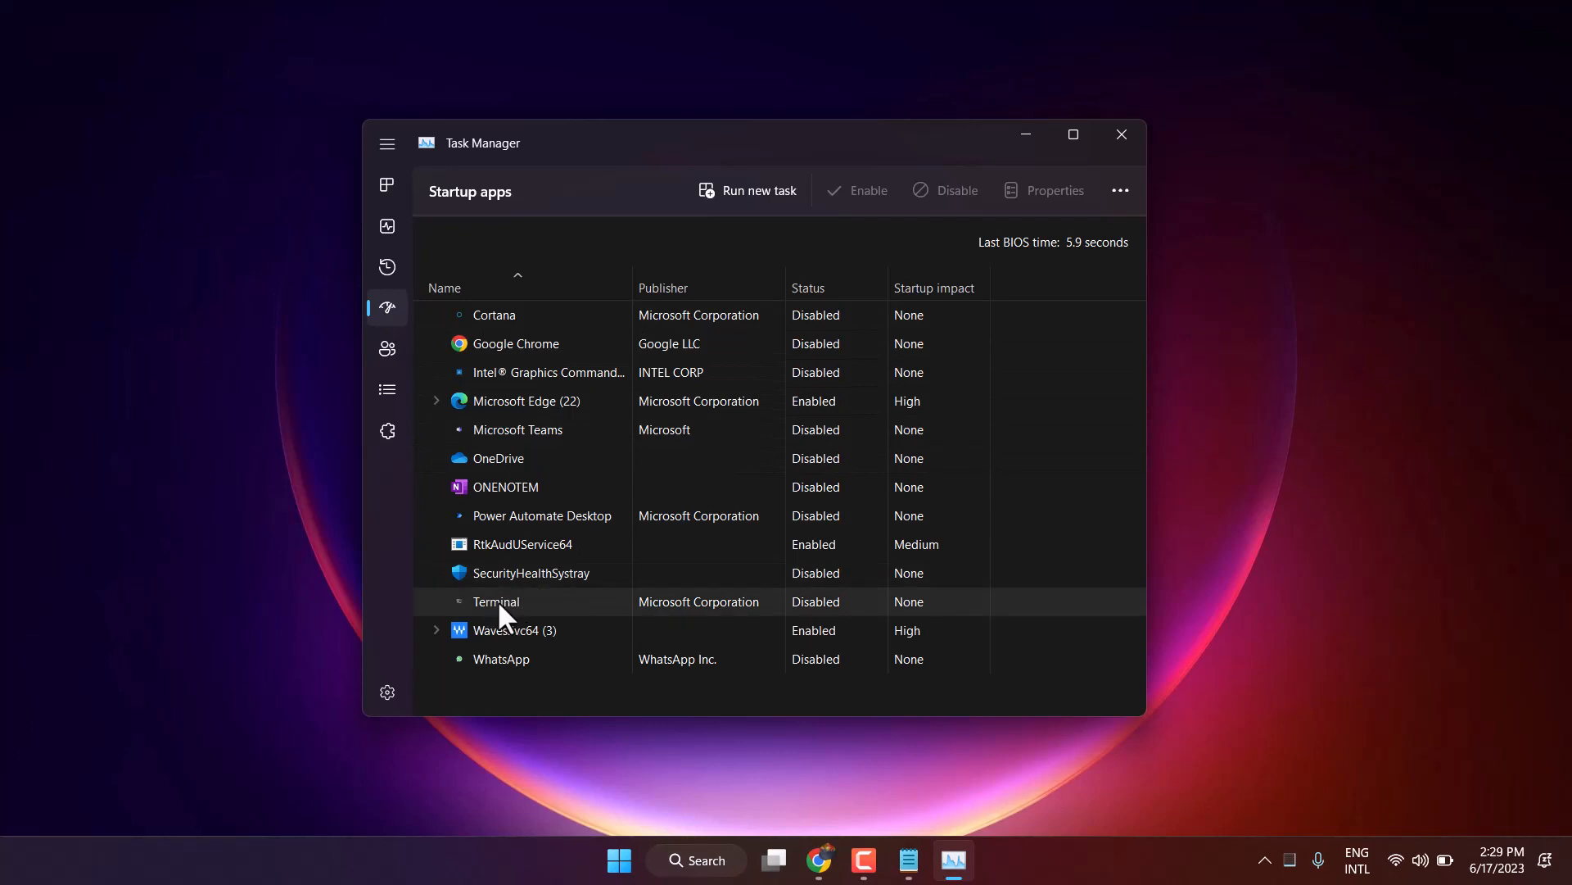
pyautogui.rightClick(495, 602)
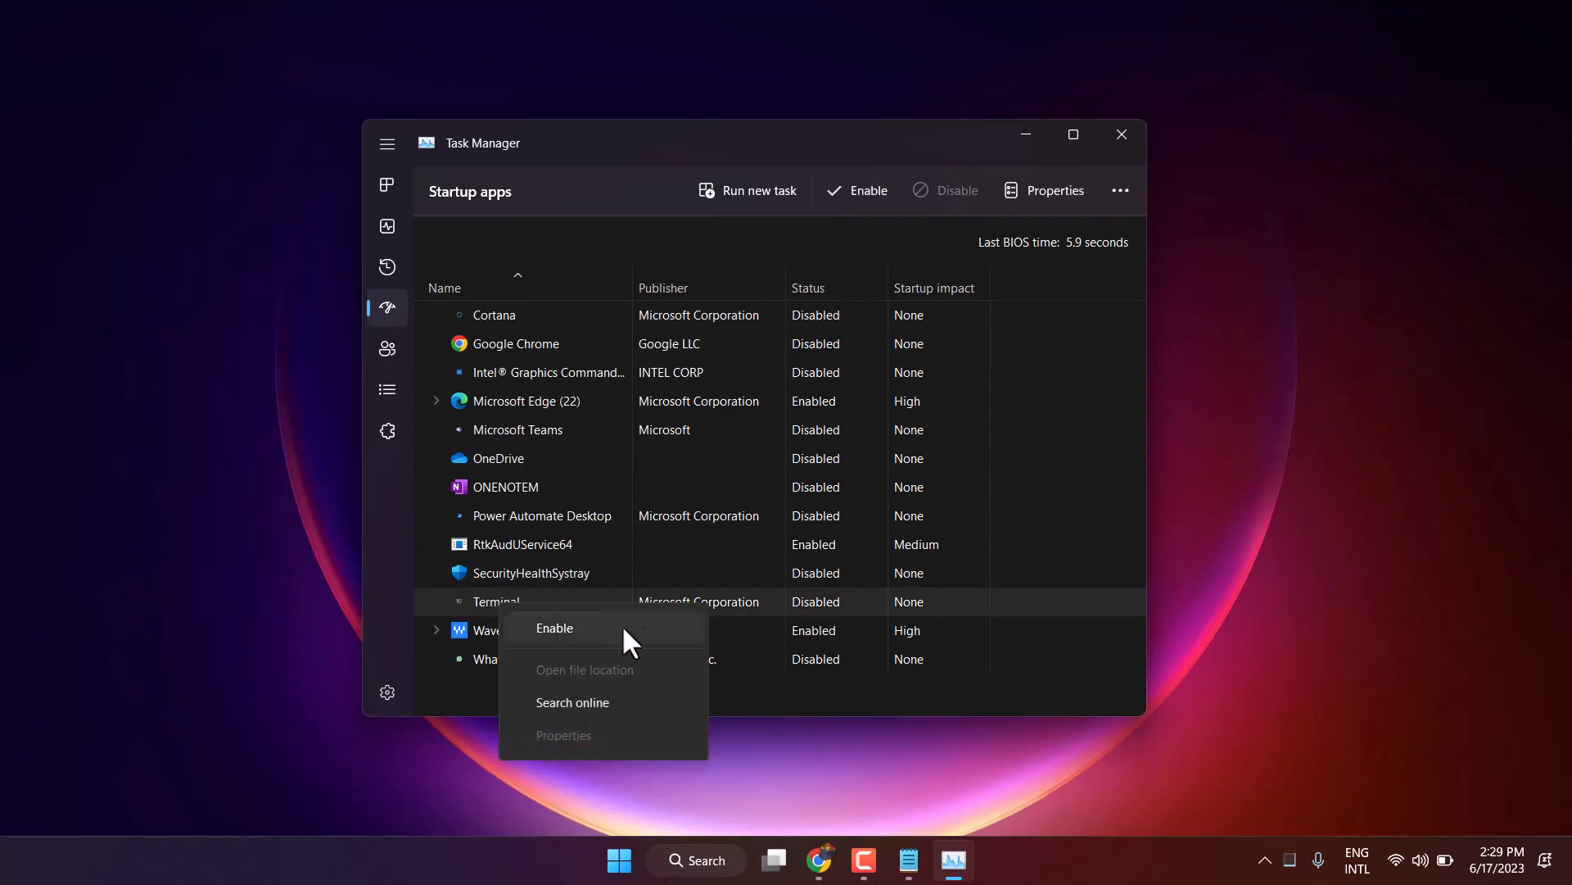
pyautogui.click(554, 626)
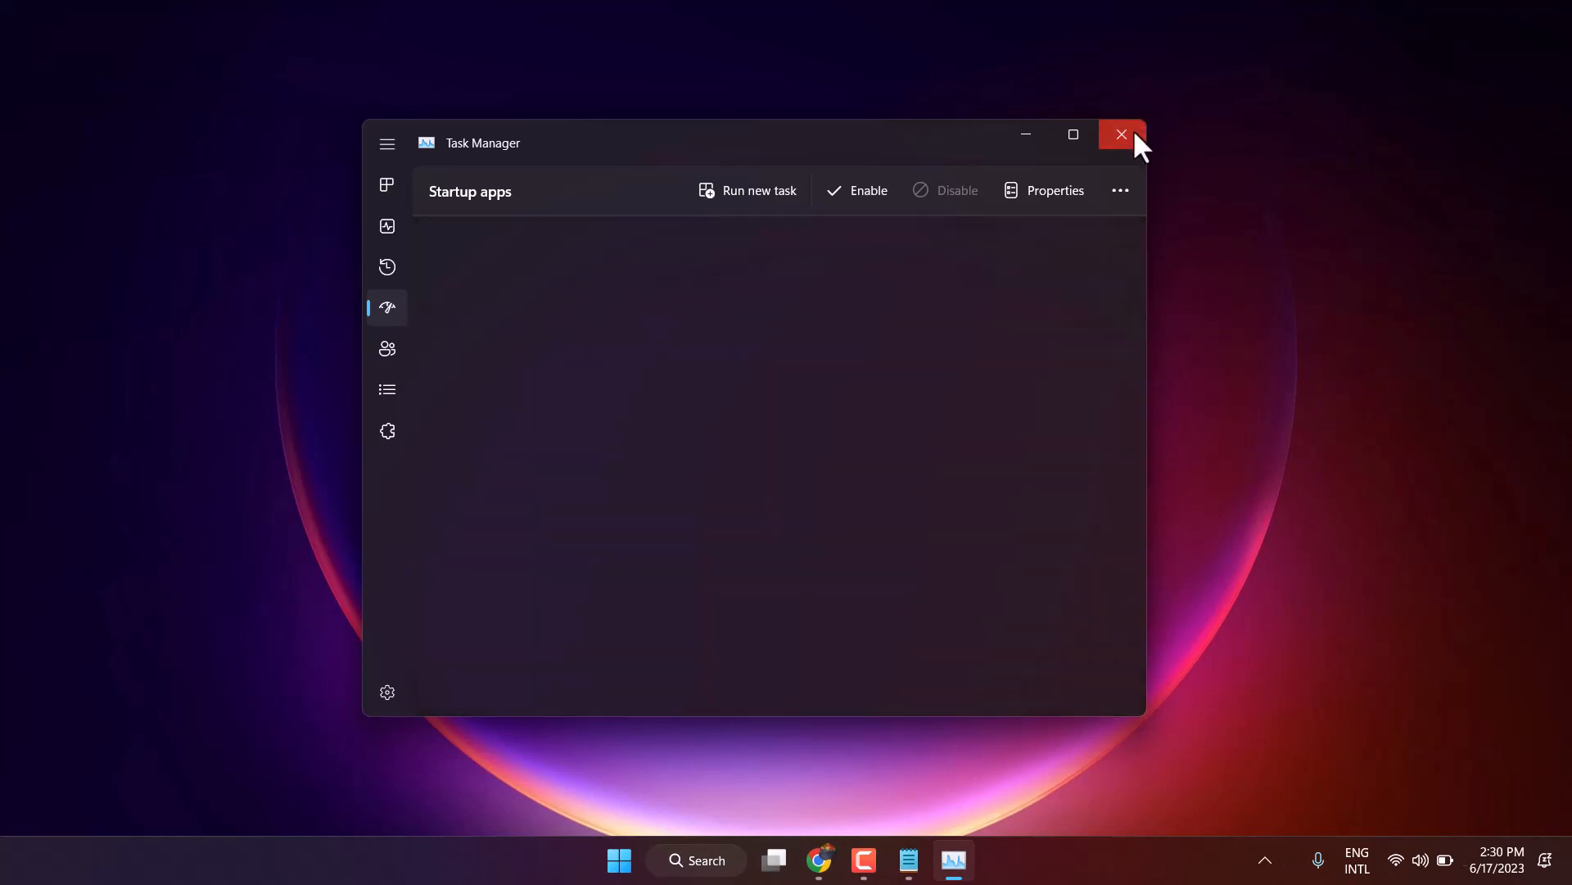
# Close the Task Manager window, leaving the desktop clear
pyautogui.click(1121, 135)
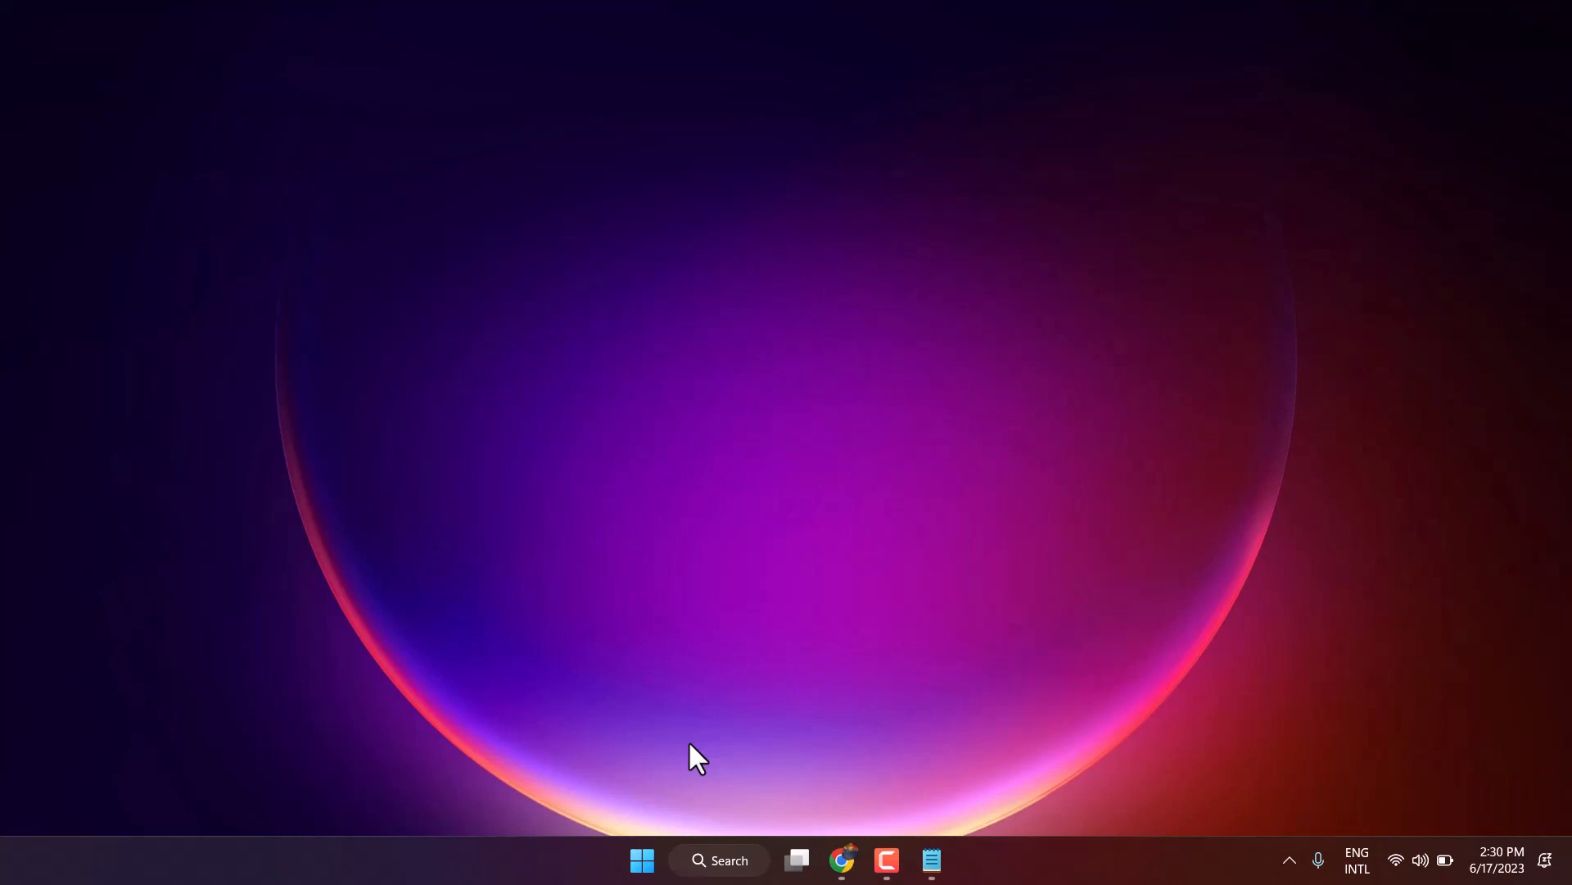
pyautogui.moveTo(670, 787)
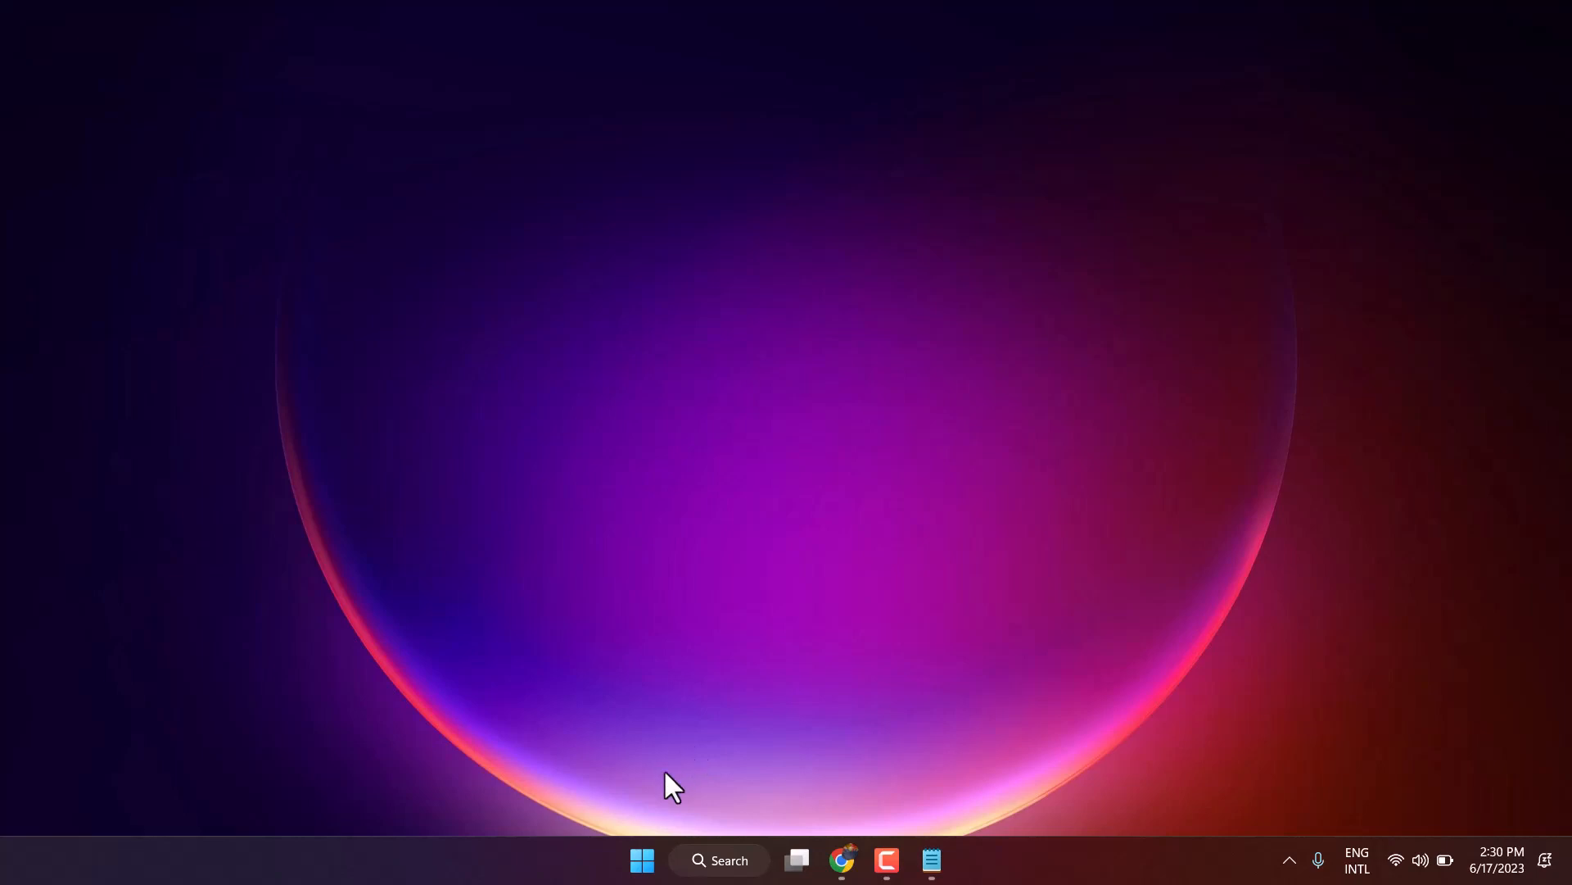
# Search Start for 'windows features' to surface Turn Windows features on or off
pyautogui.click(642, 861)
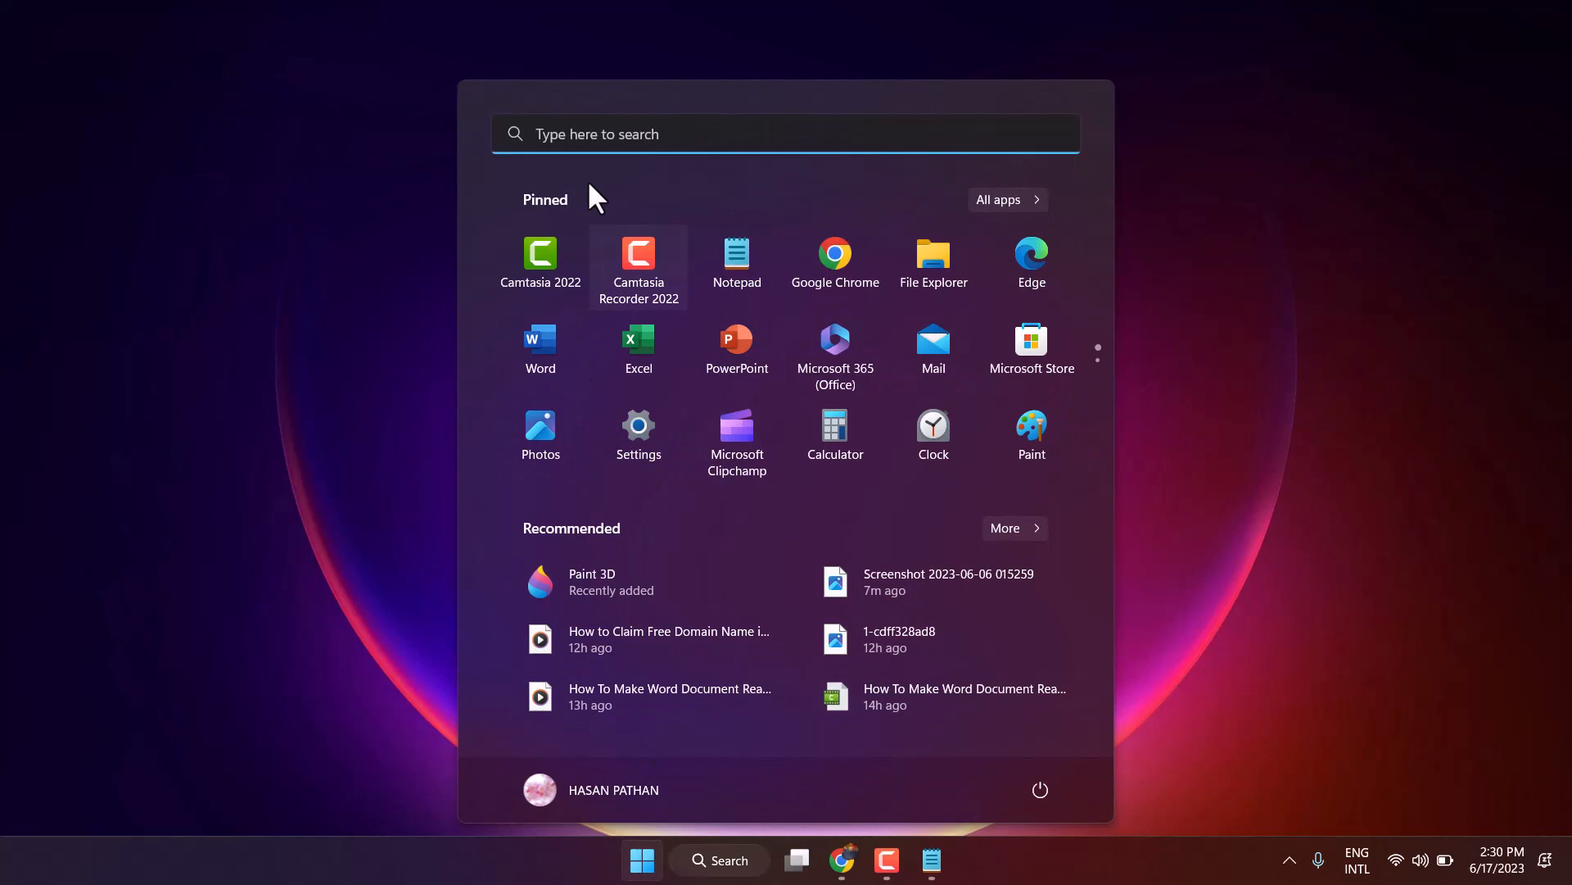
pyautogui.write('w')
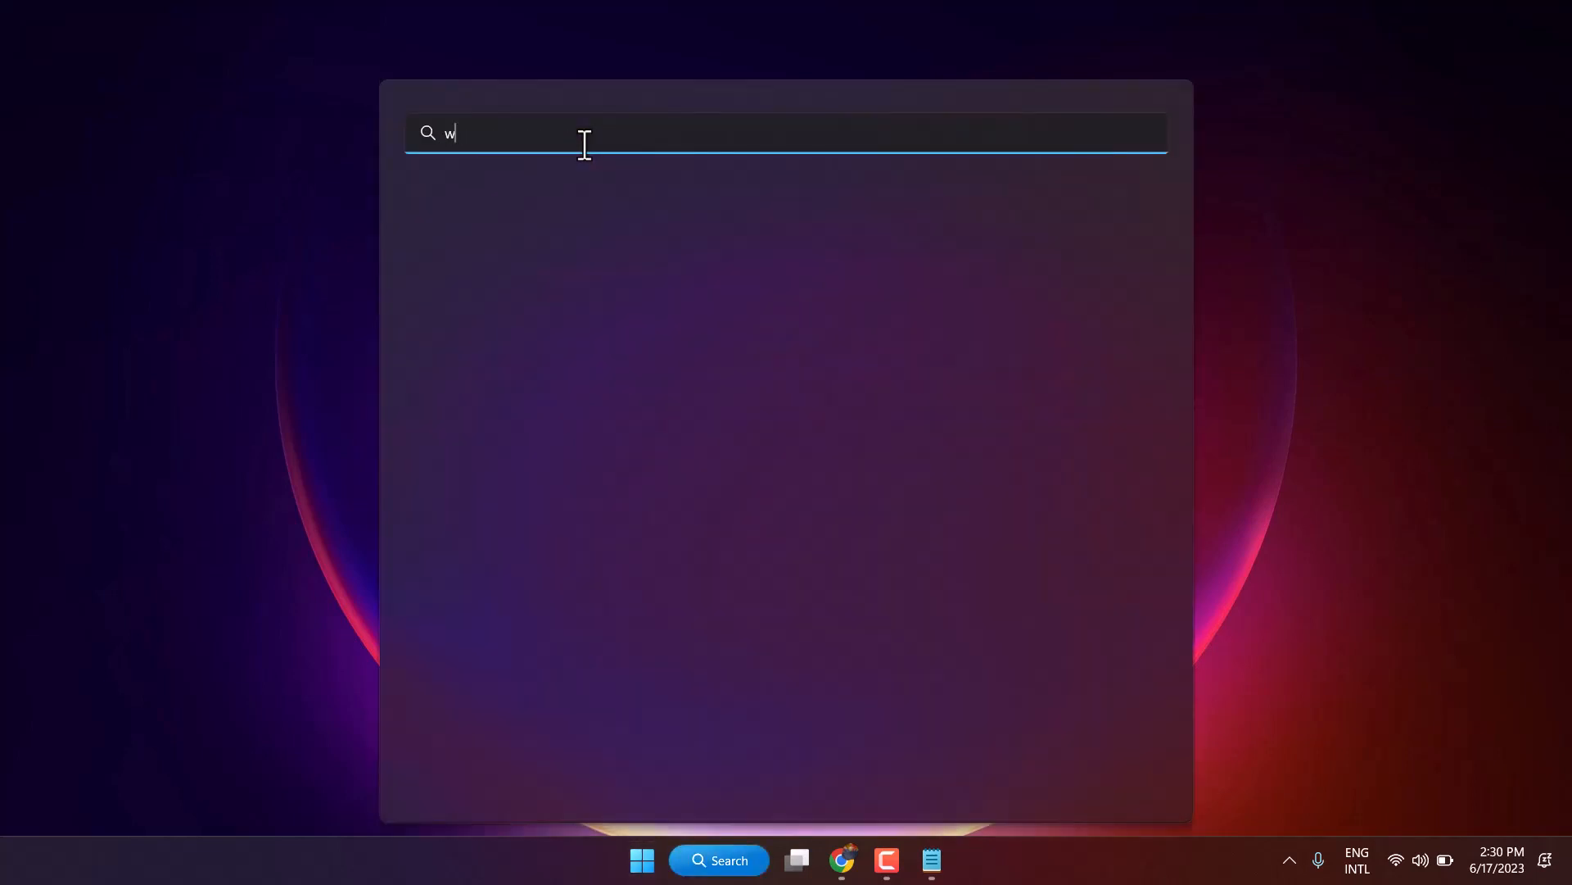
pyautogui.write('indows fea')
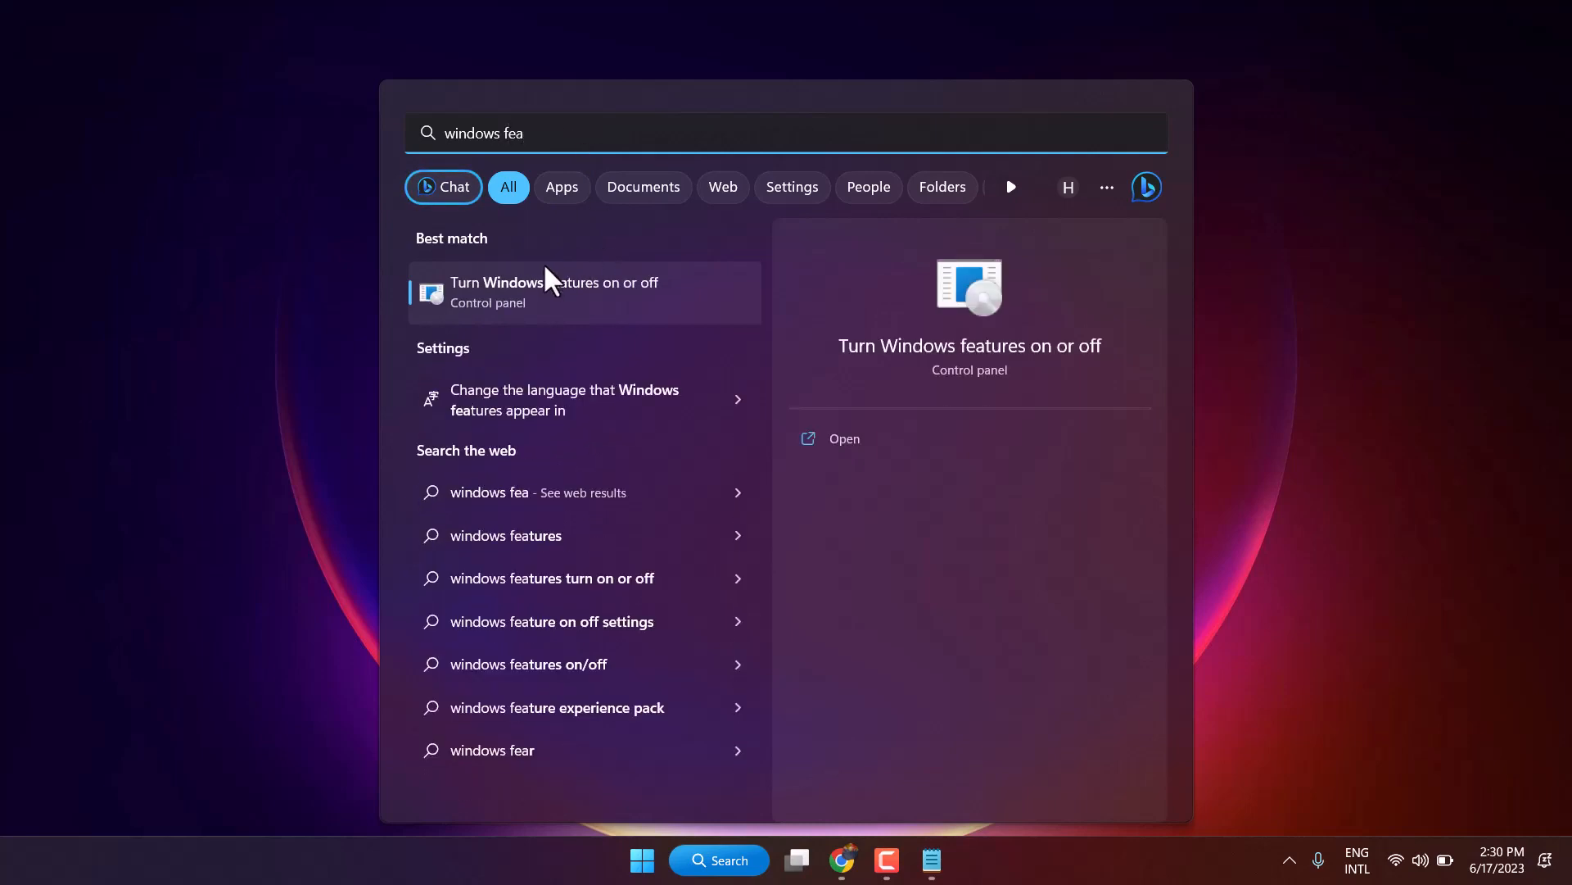
pyautogui.moveTo(542, 305)
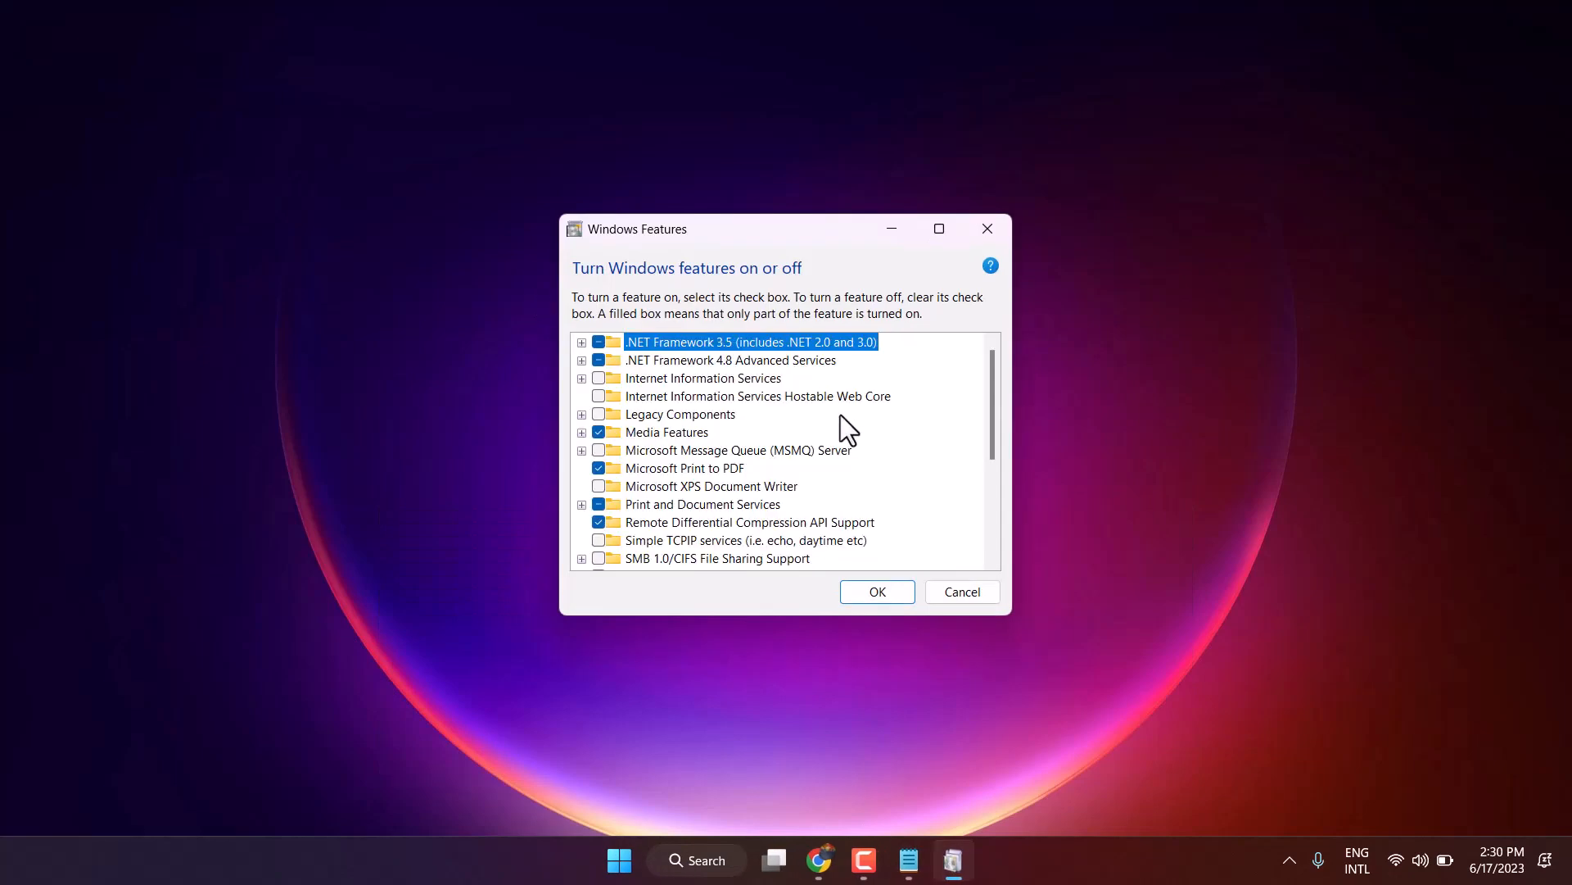
# Untick Windows PowerShell 2.0 in the feature list and confirm with OK
pyautogui.scroll(-3)
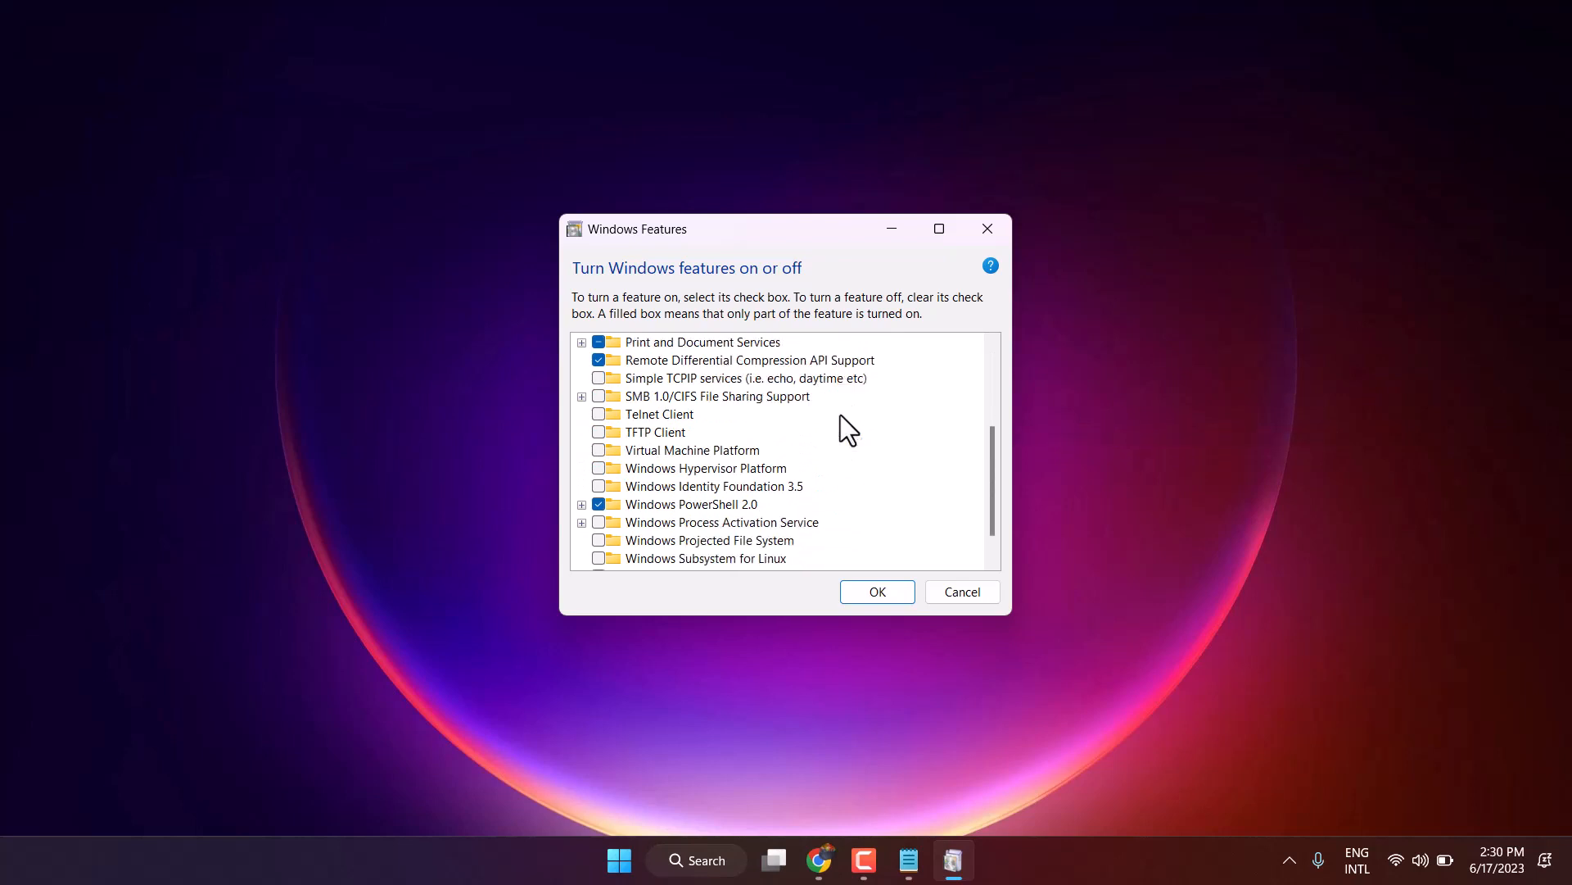
pyautogui.scroll(-3)
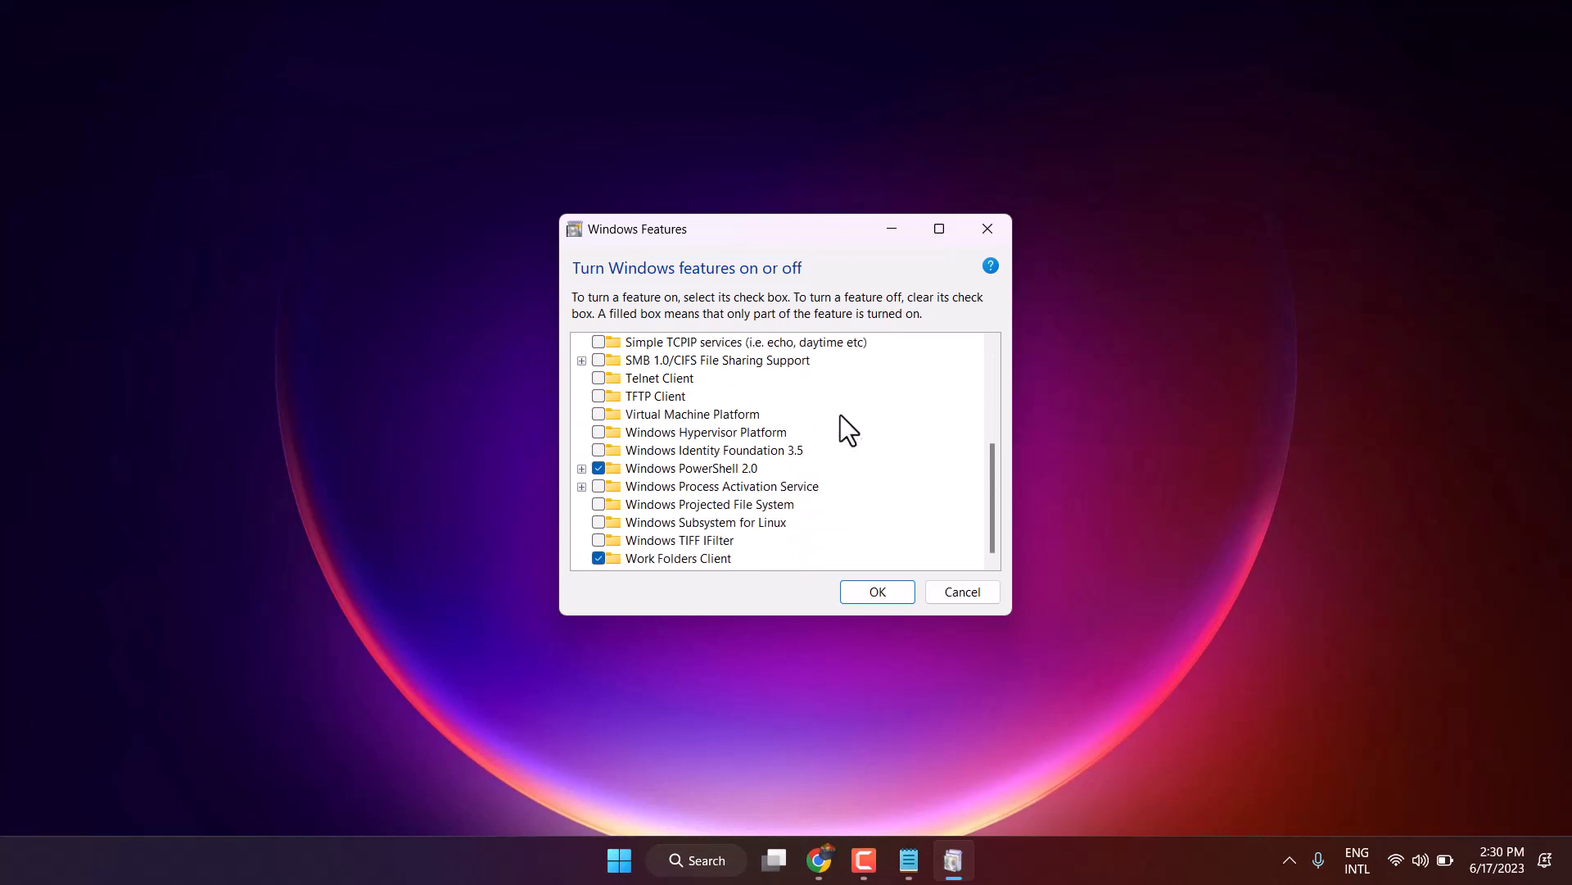
pyautogui.moveTo(691, 469)
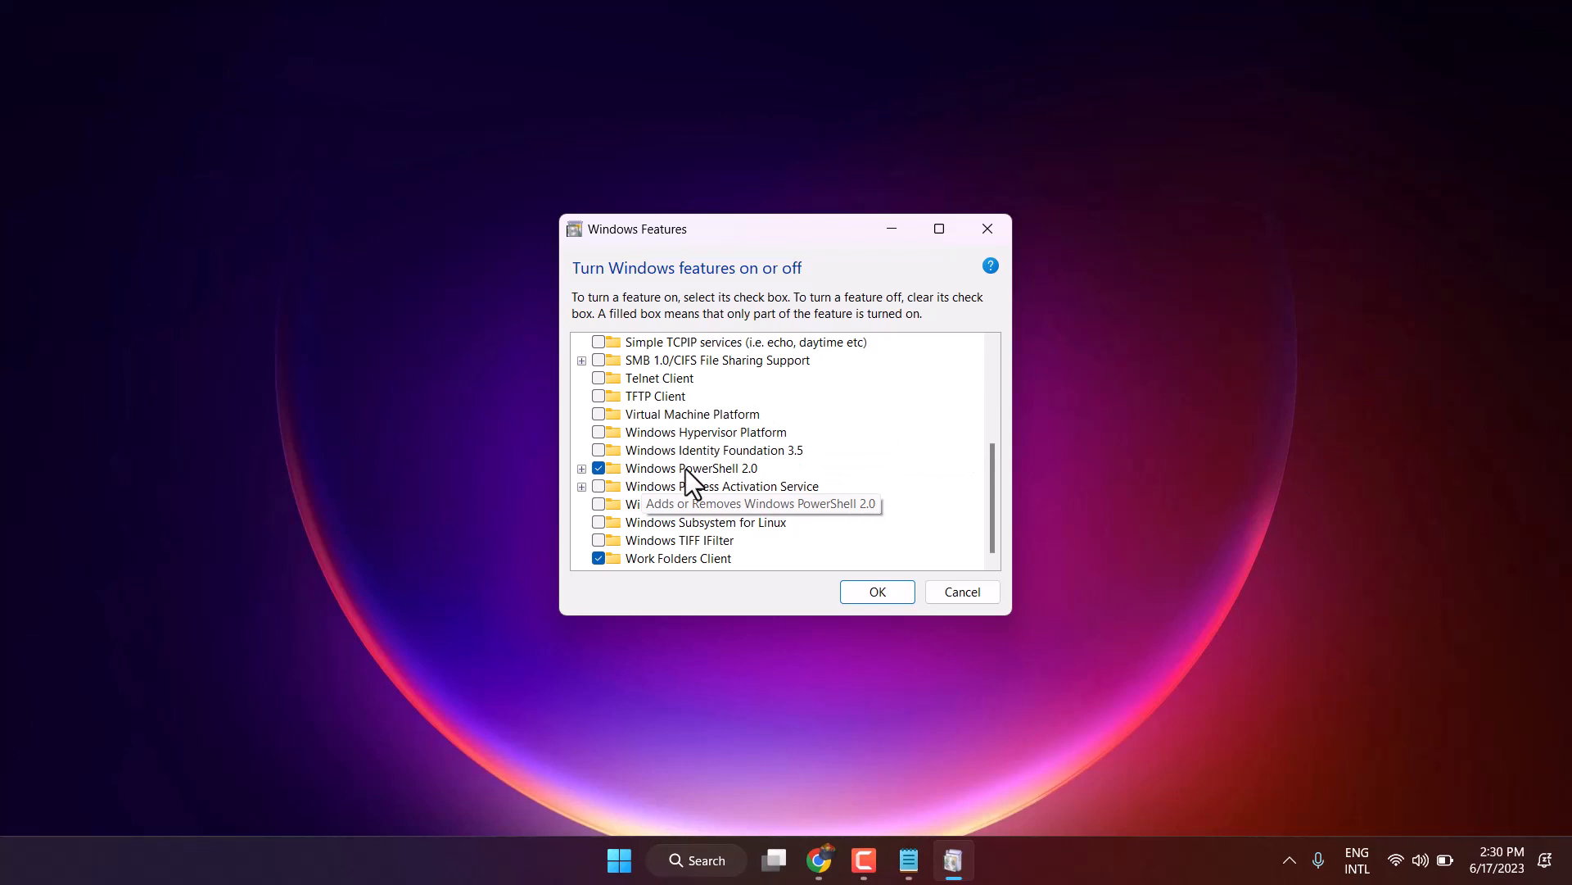
pyautogui.click(597, 468)
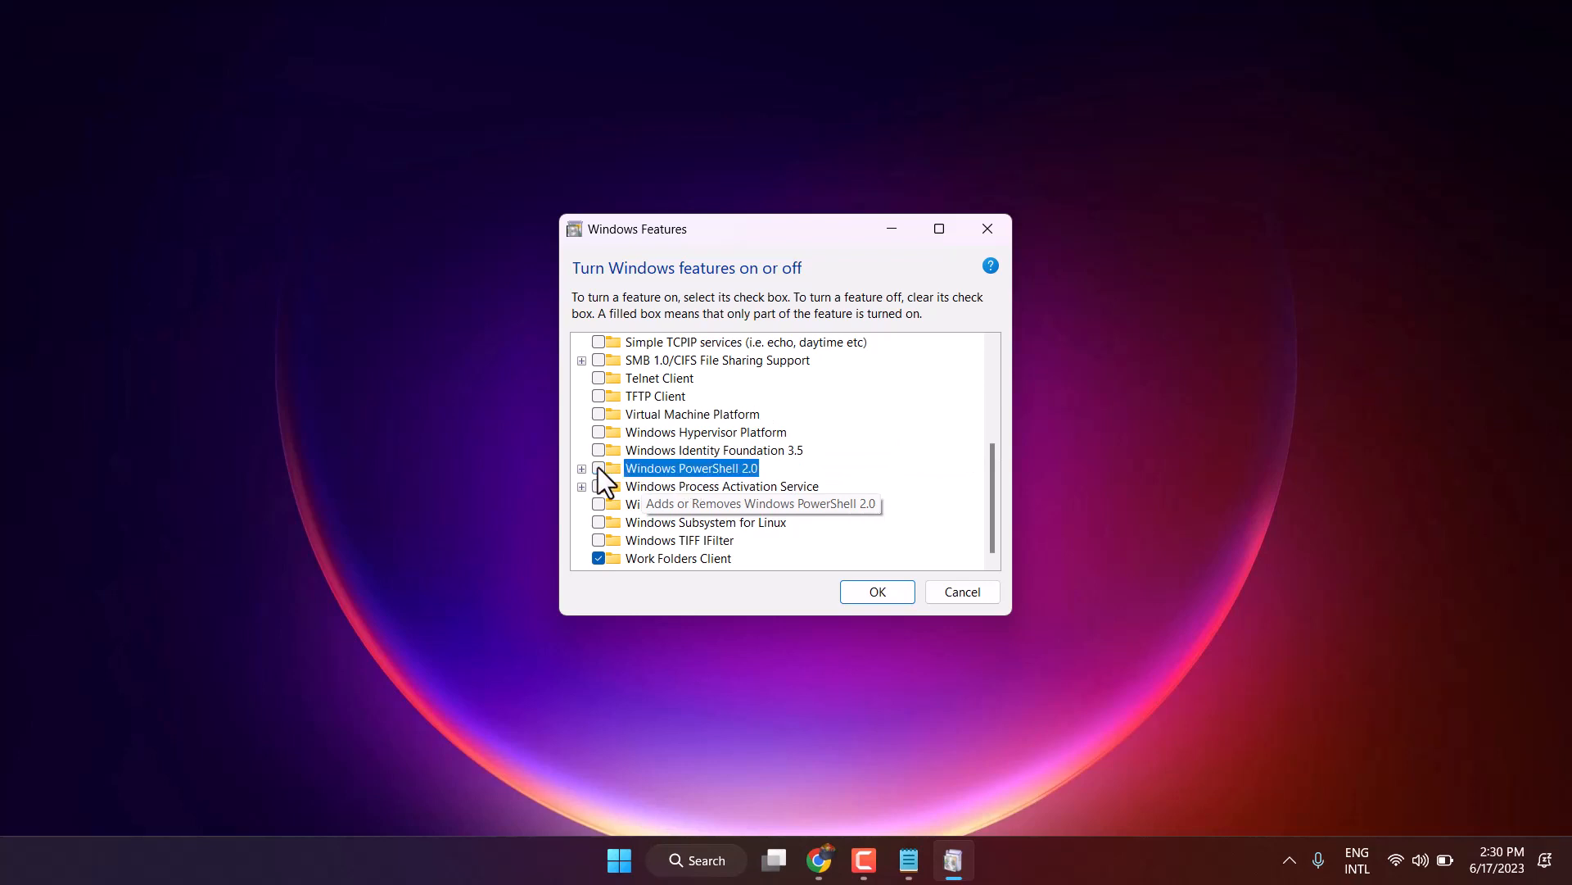
pyautogui.moveTo(876, 590)
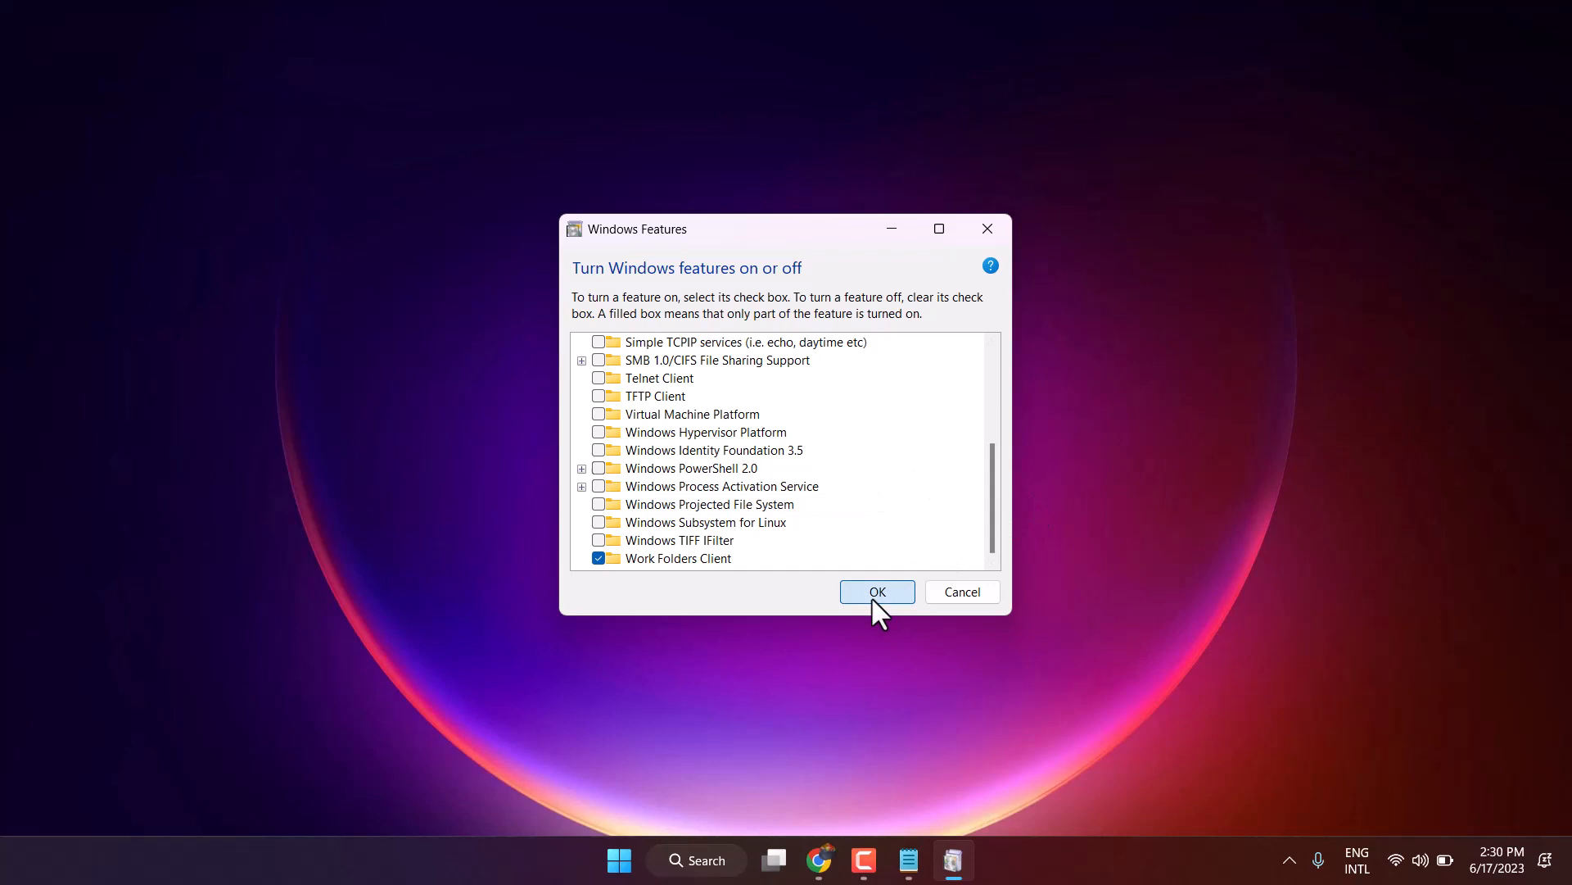
pyautogui.click(876, 590)
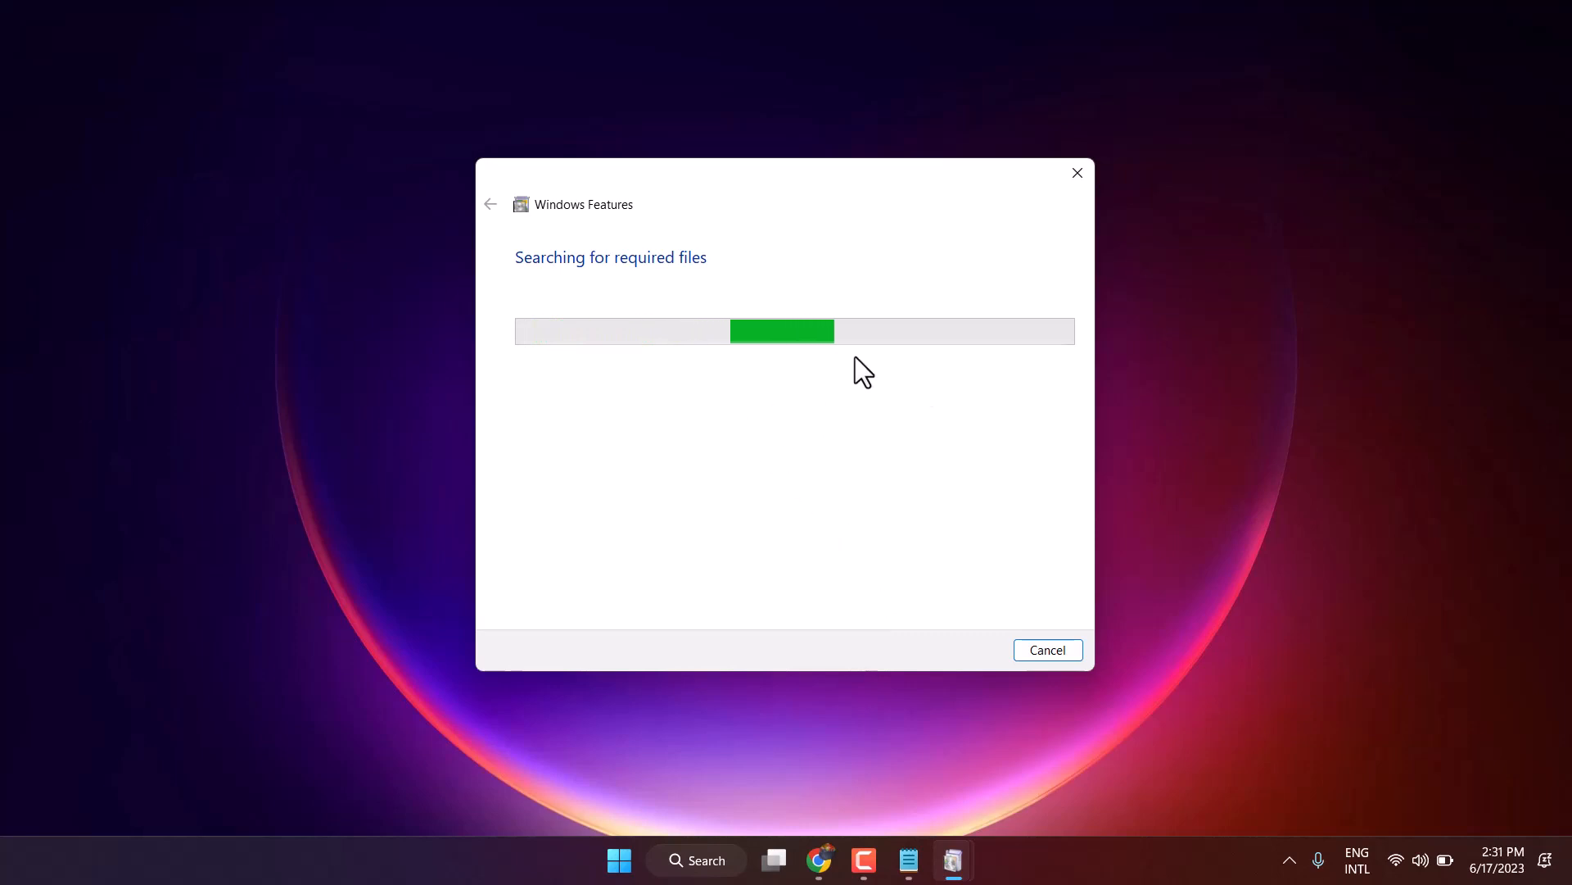
pyautogui.moveTo(782, 346)
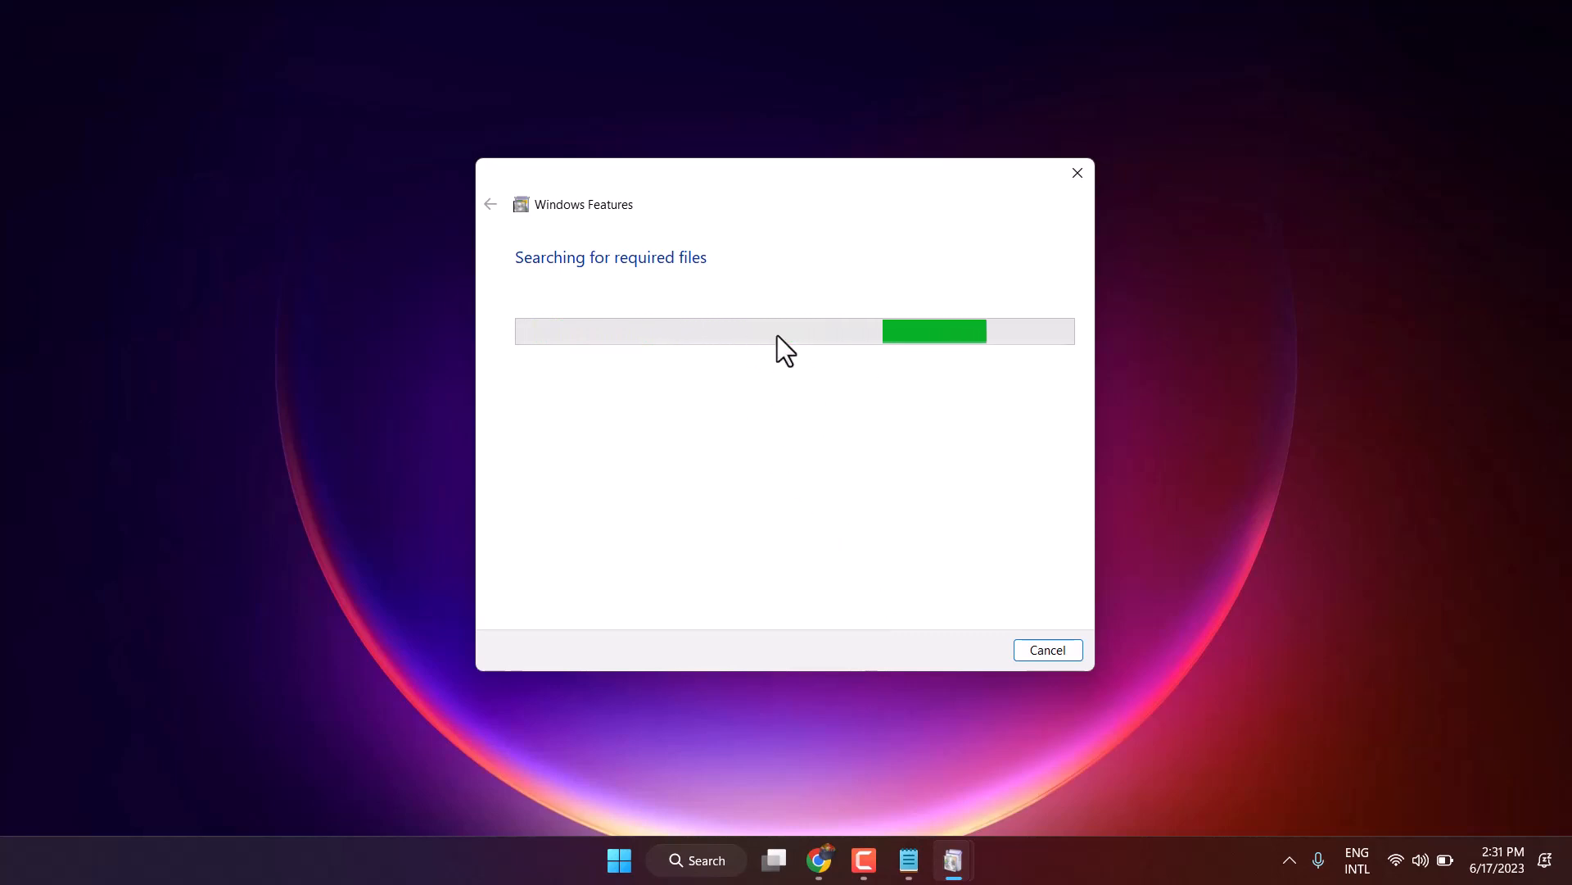